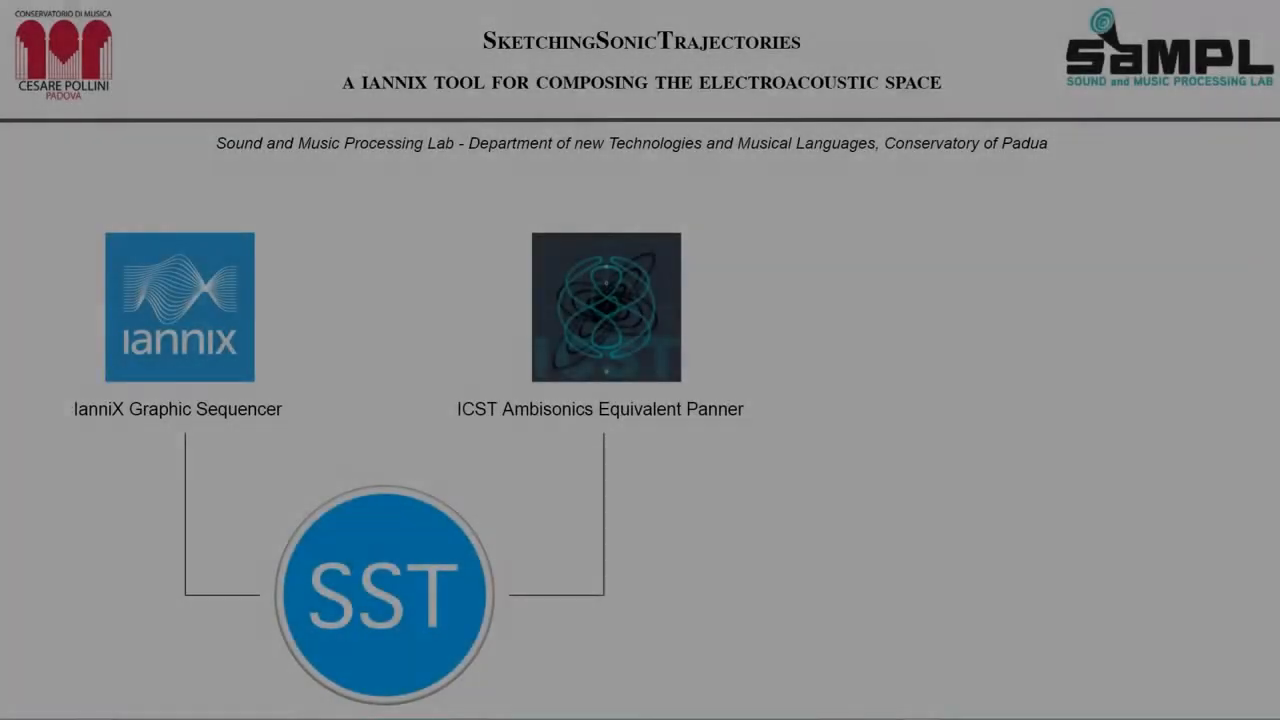
# Step: Advance past the SketchingSonicTrajectories title slide to the SST launcher and empty IanniX score
pyautogui.click(384, 594)
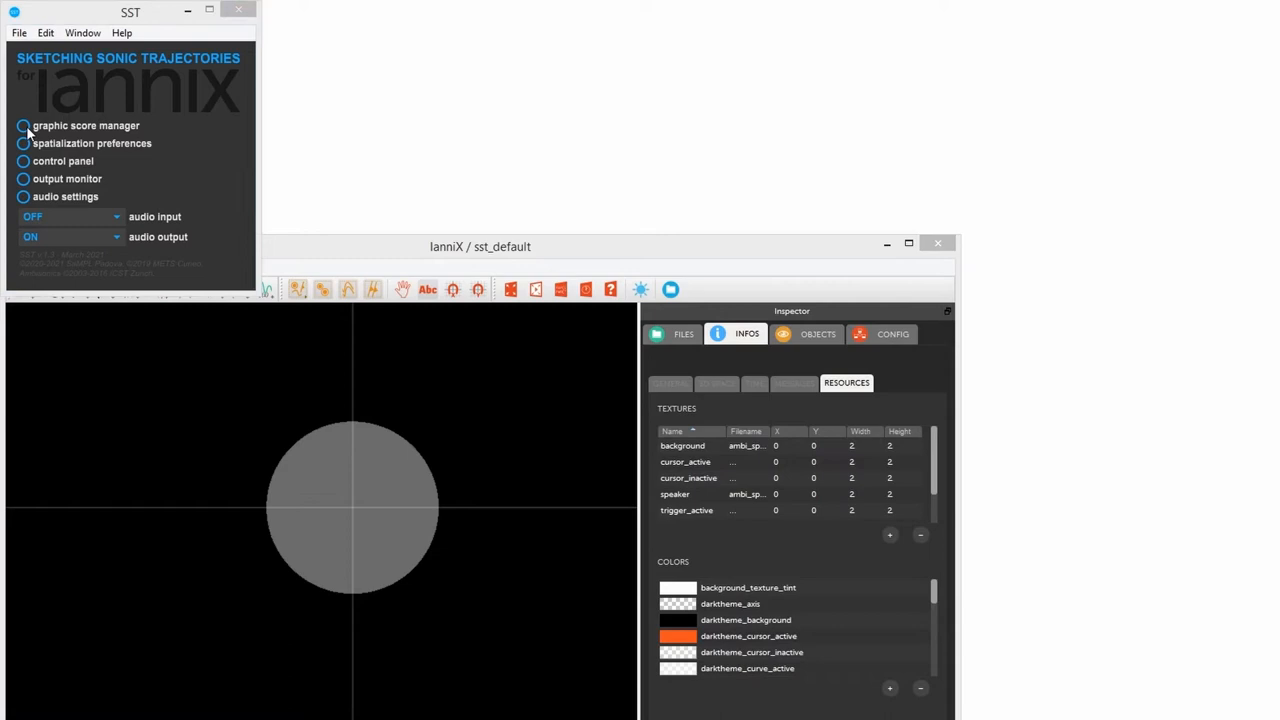
# Step: Bring up SST's graphic score manager with its speaker, source, curve and event sections
pyautogui.click(24, 124)
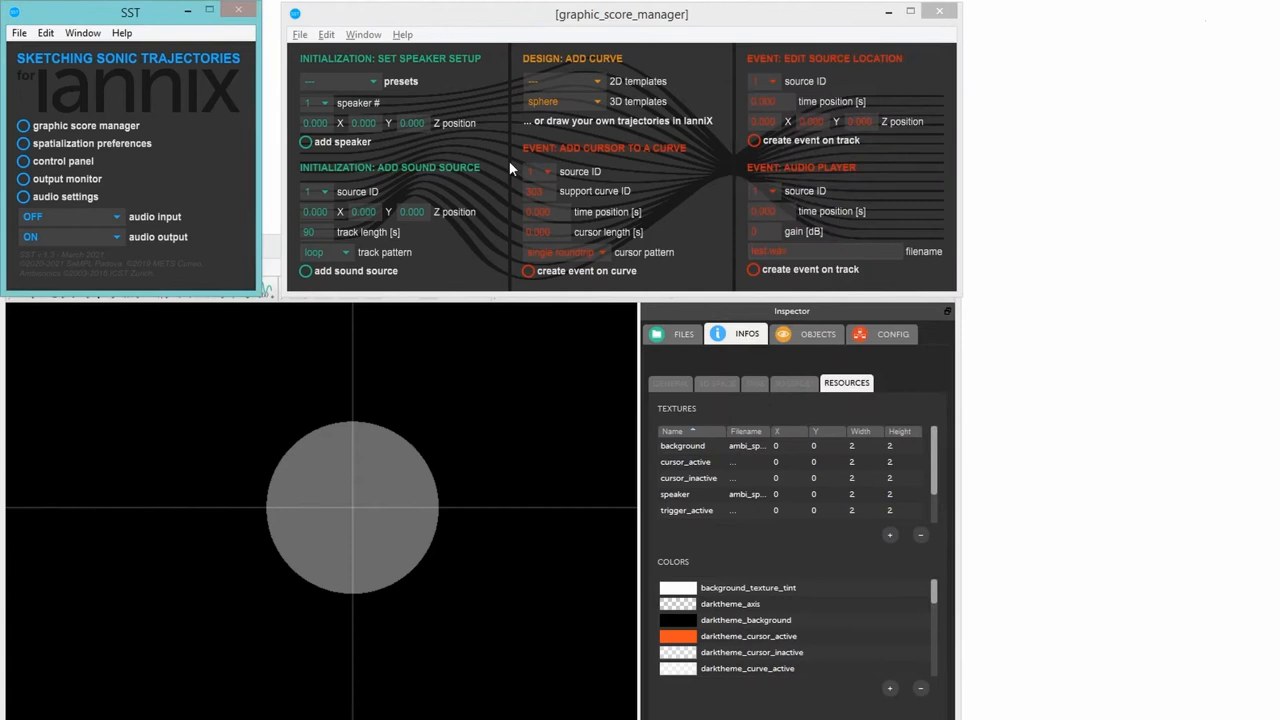
pyautogui.moveTo(24, 172)
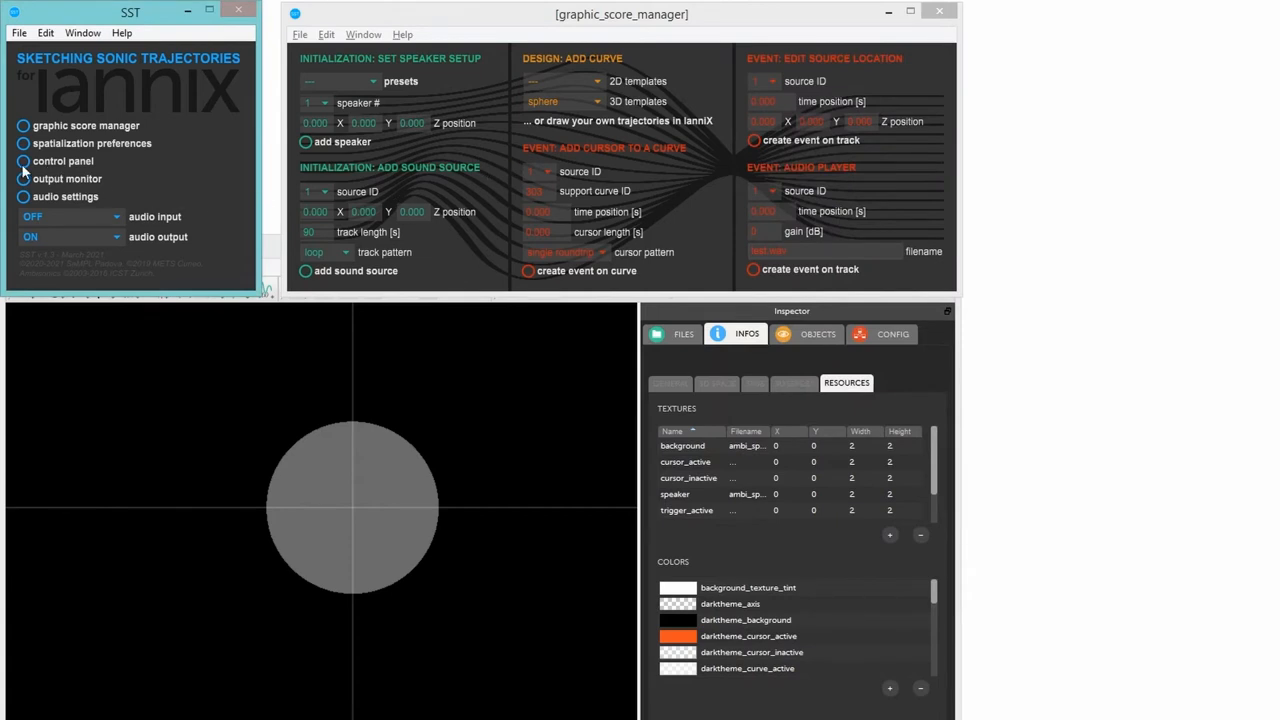
pyautogui.moveTo(24, 170)
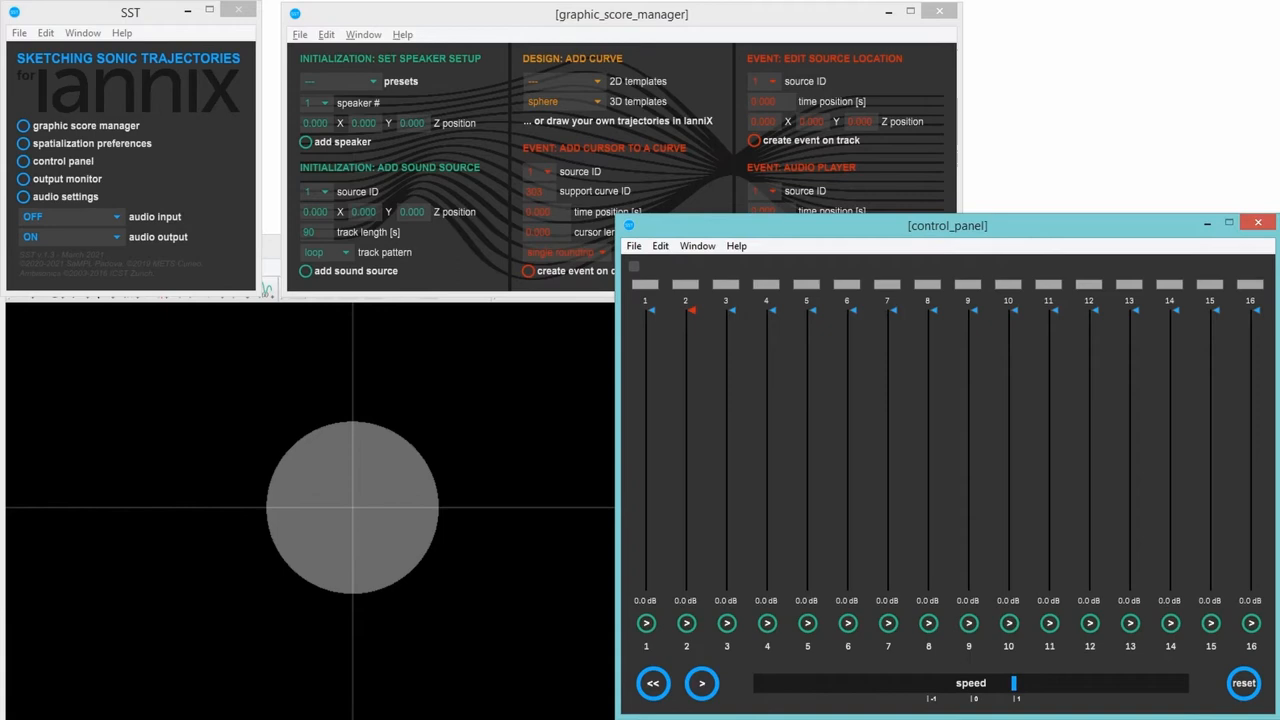
pyautogui.moveTo(1208, 250)
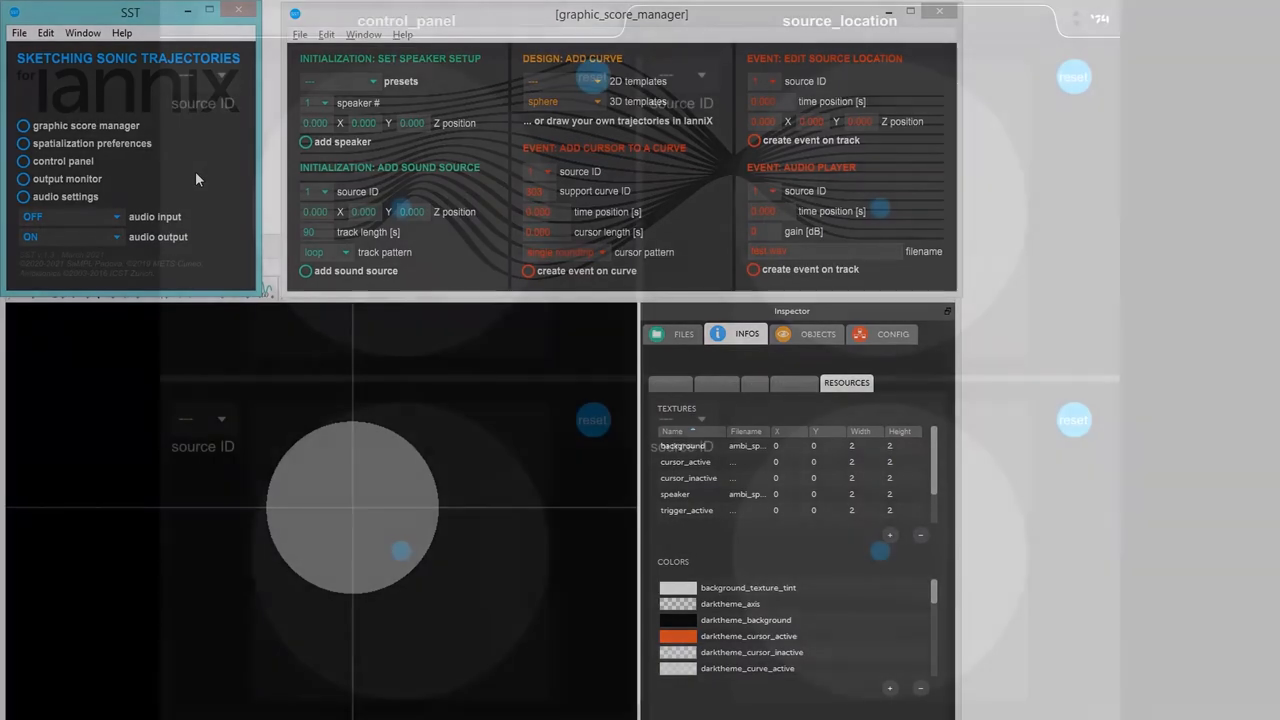
# Step: Assign source 2 to the second pad and move source 1 to the top of its circle
pyautogui.click(204, 76)
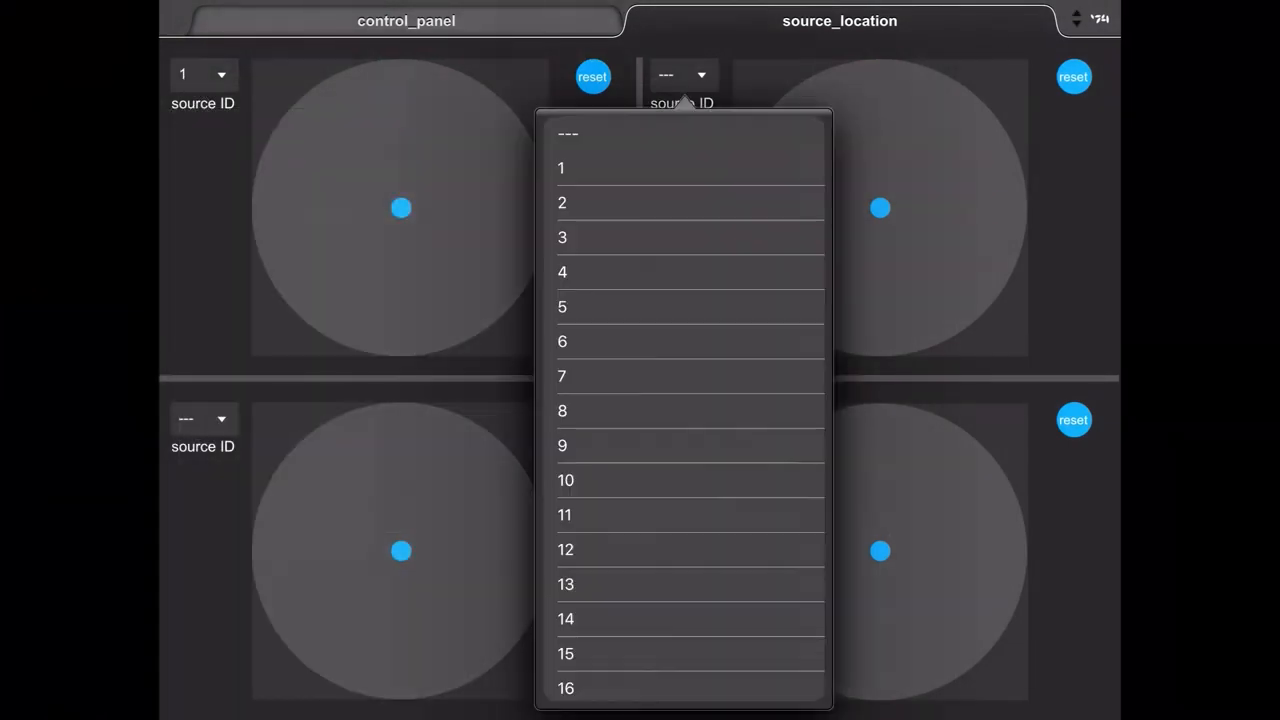
pyautogui.click(560, 204)
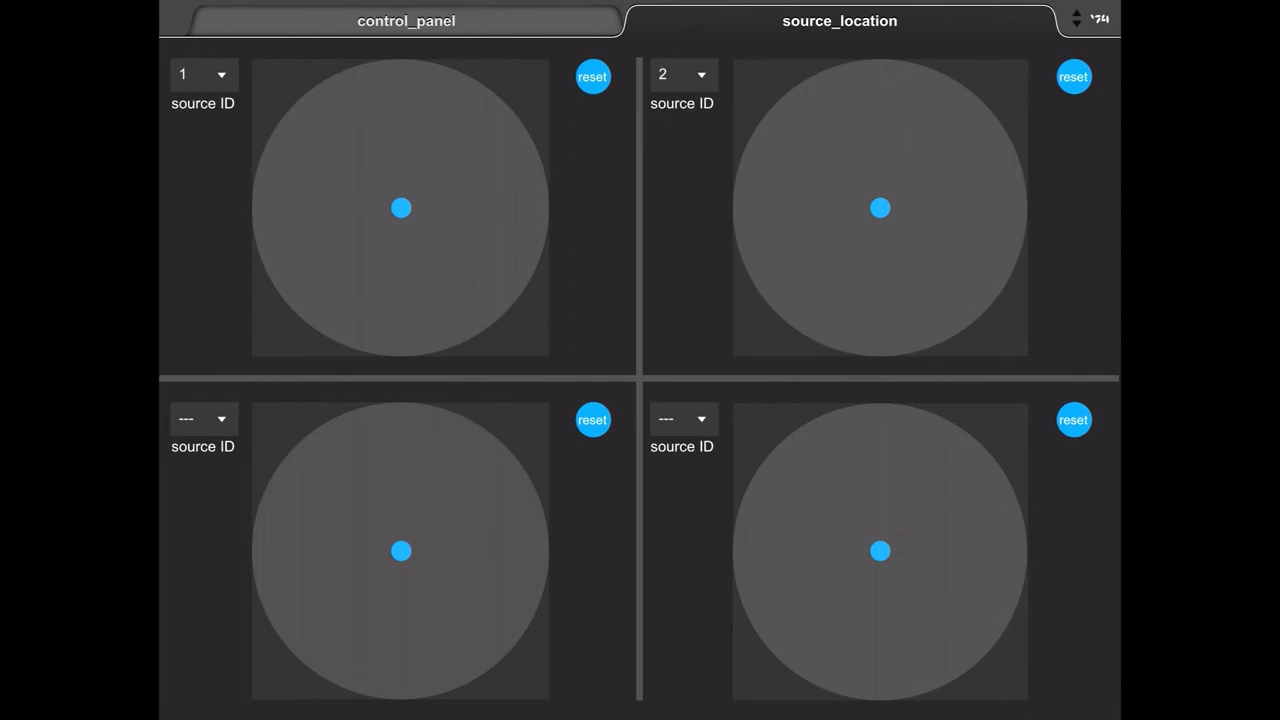
pyautogui.moveTo(400, 208); pyautogui.dragTo(340, 182)
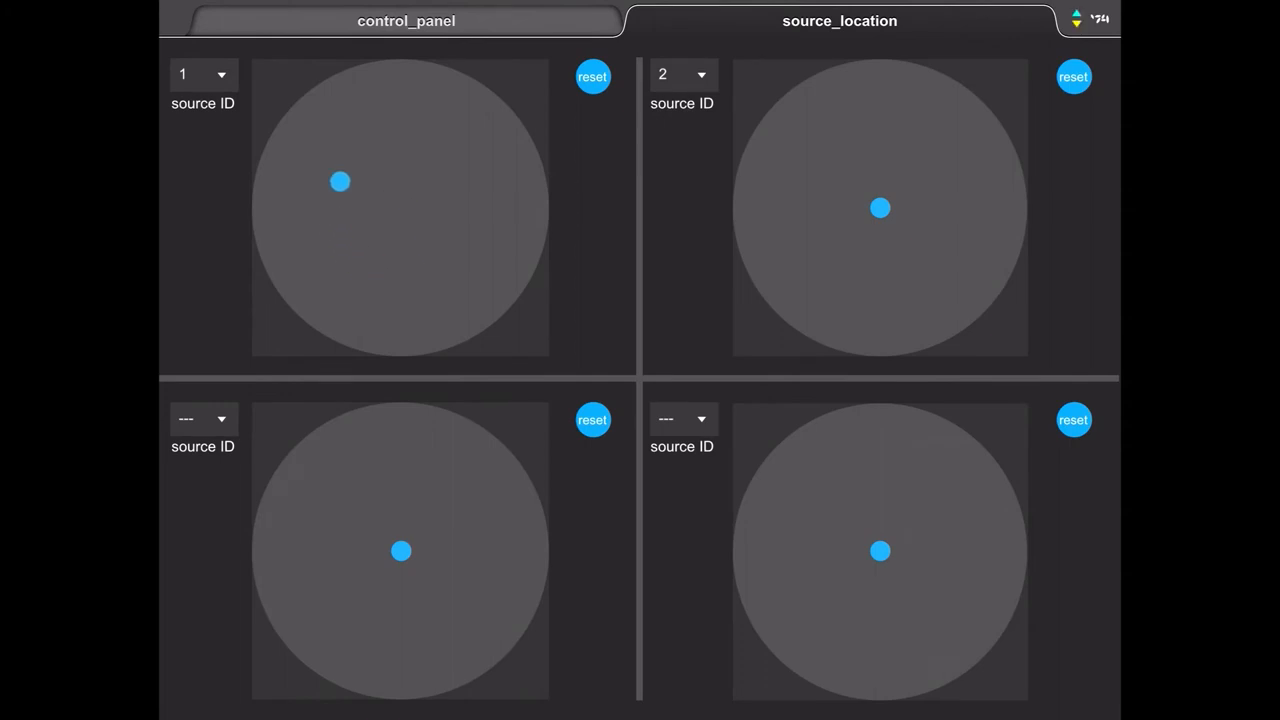
pyautogui.moveTo(340, 182); pyautogui.dragTo(416, 88)
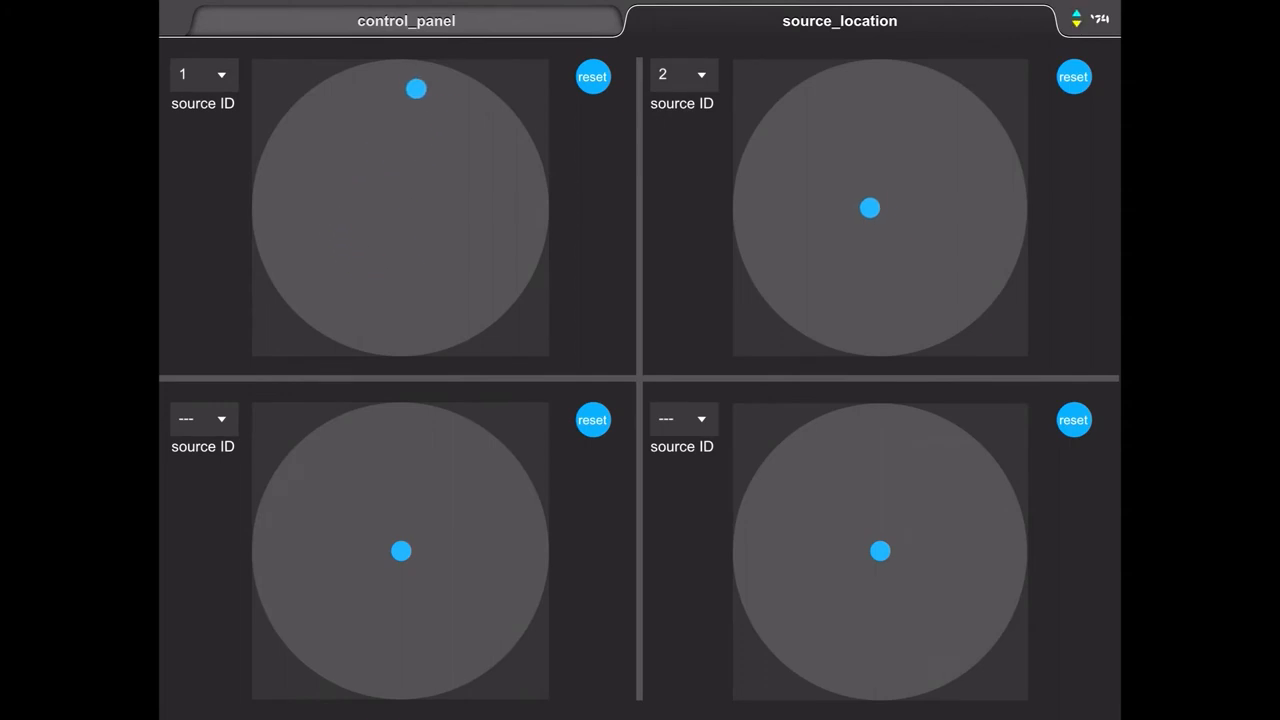
pyautogui.moveTo(868, 208); pyautogui.dragTo(952, 250)
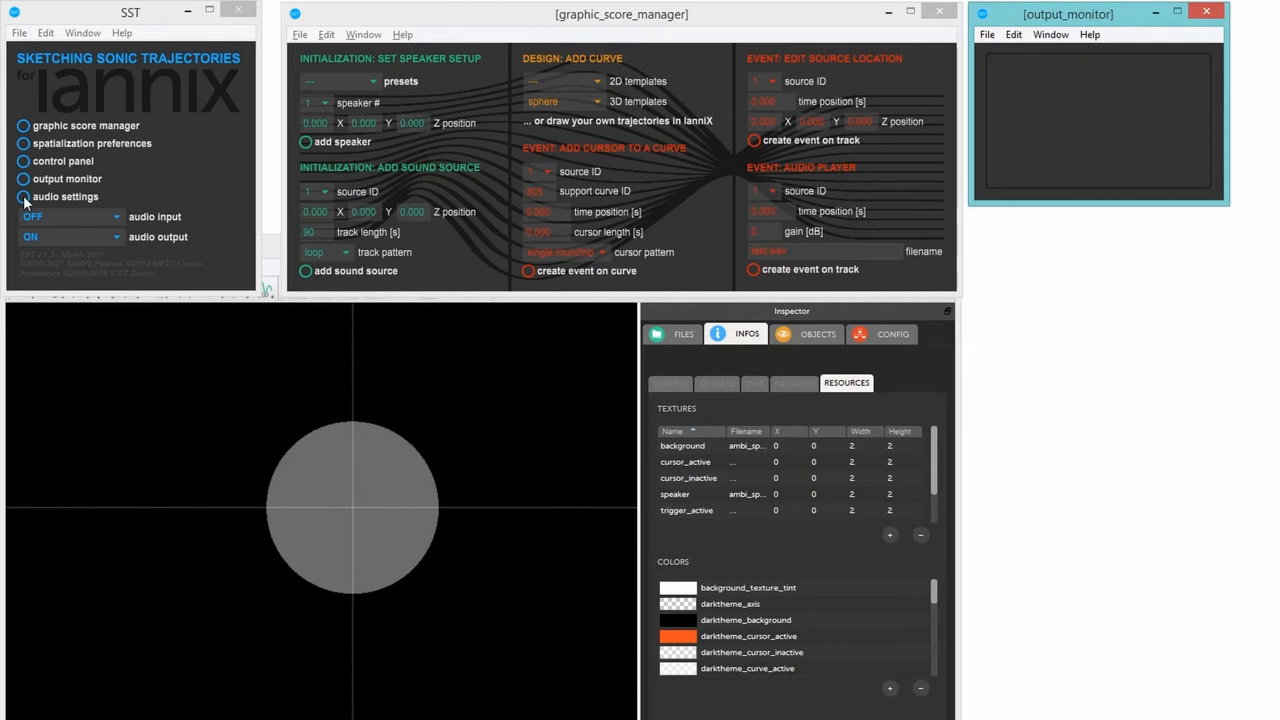
pyautogui.click(24, 198)
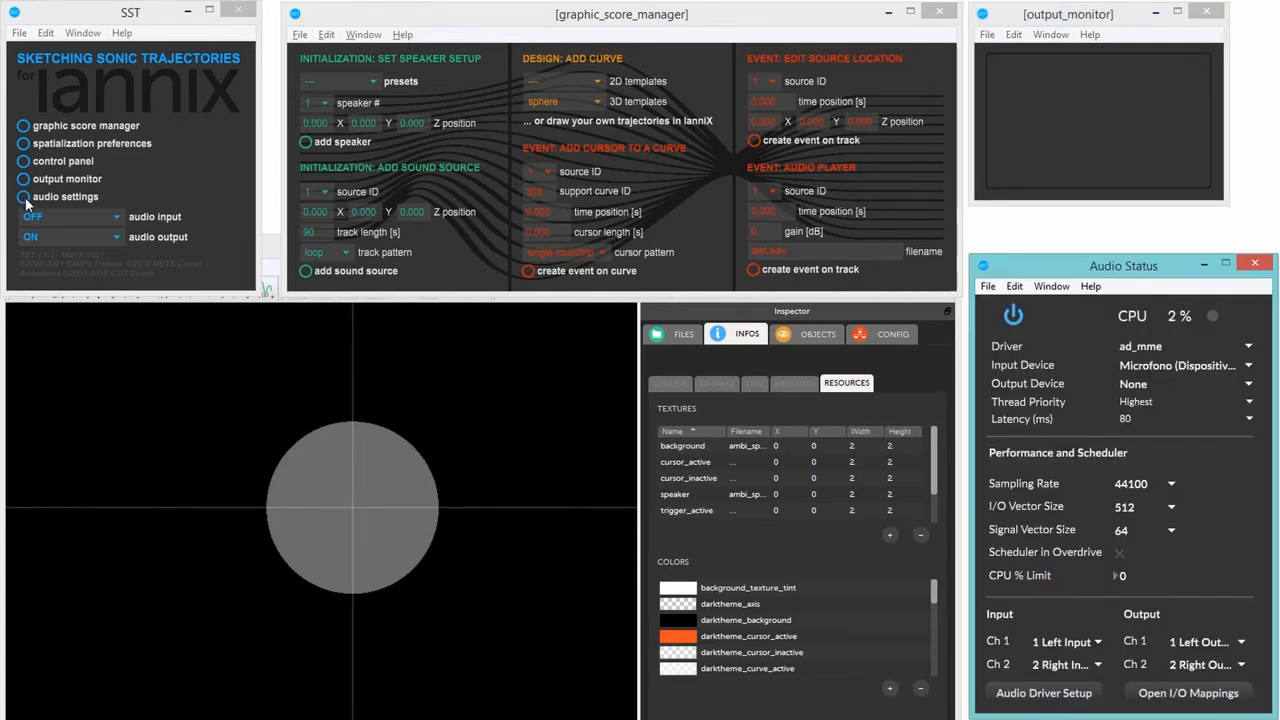
pyautogui.moveTo(1088, 344)
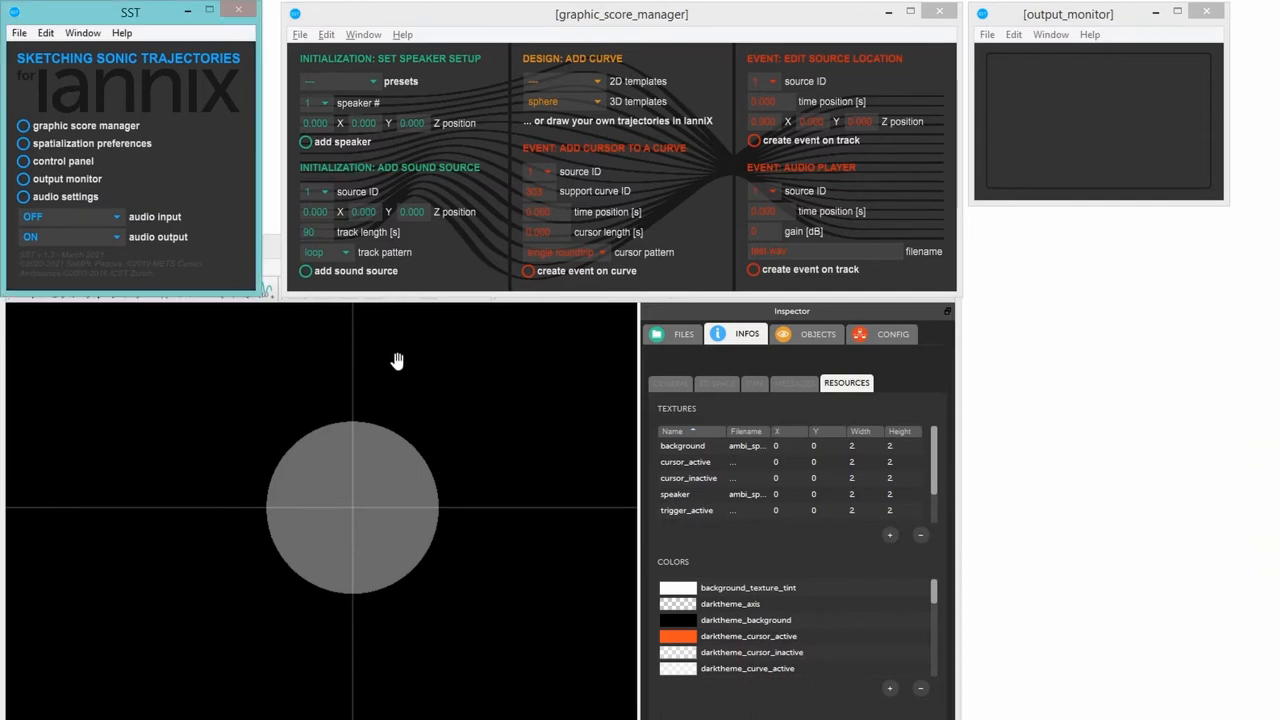
# Step: Apply the stereo then quadraphonic preset, placing four speakers around the circle in IanniX
pyautogui.click(372, 80)
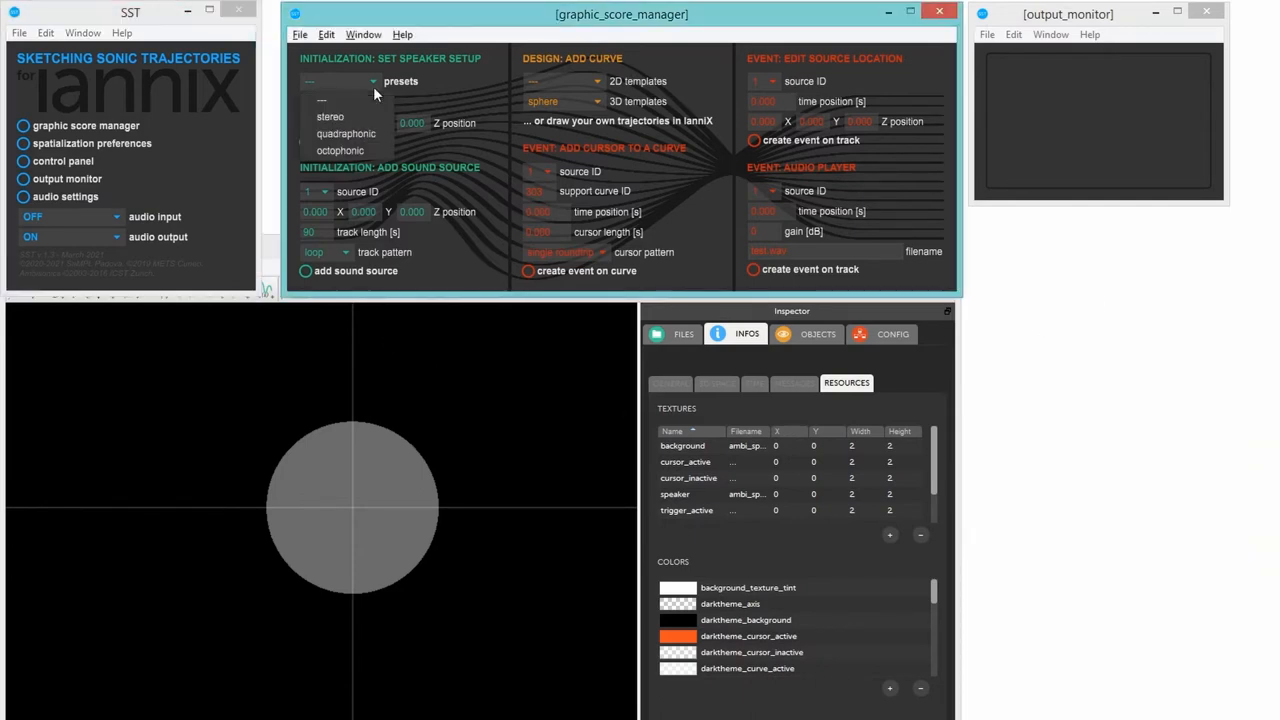
pyautogui.click(330, 116)
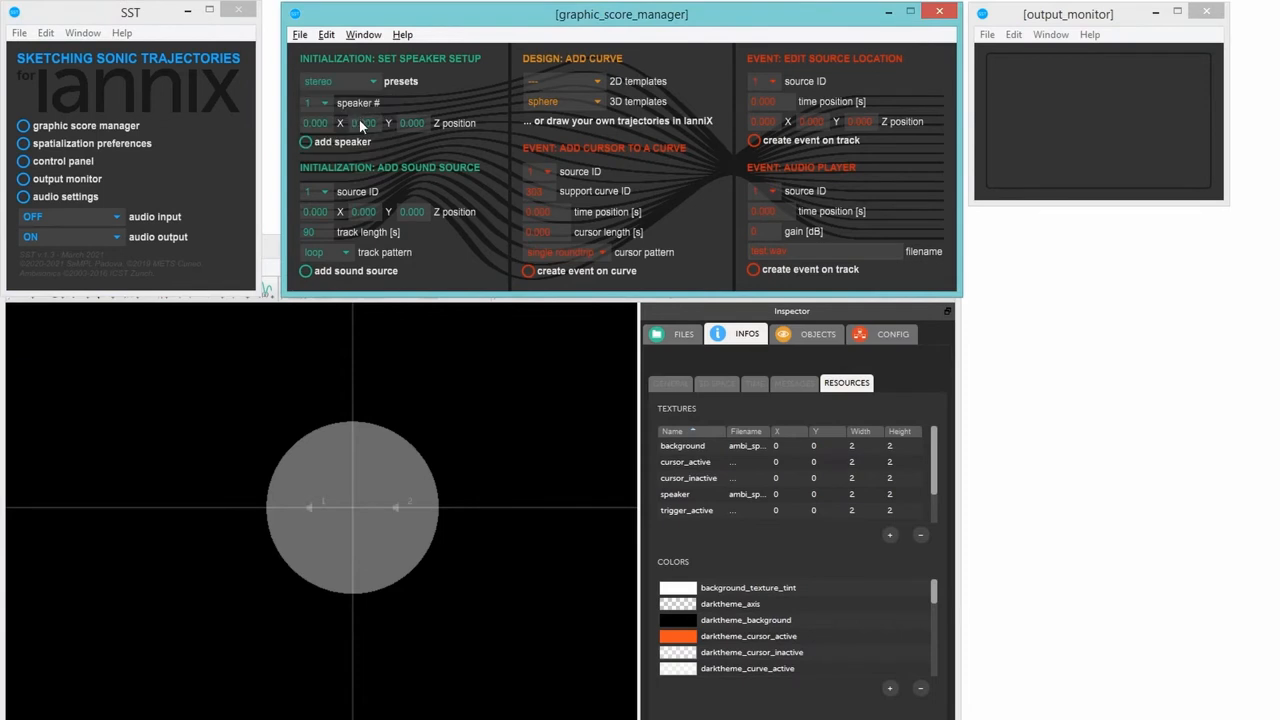
pyautogui.click(340, 80)
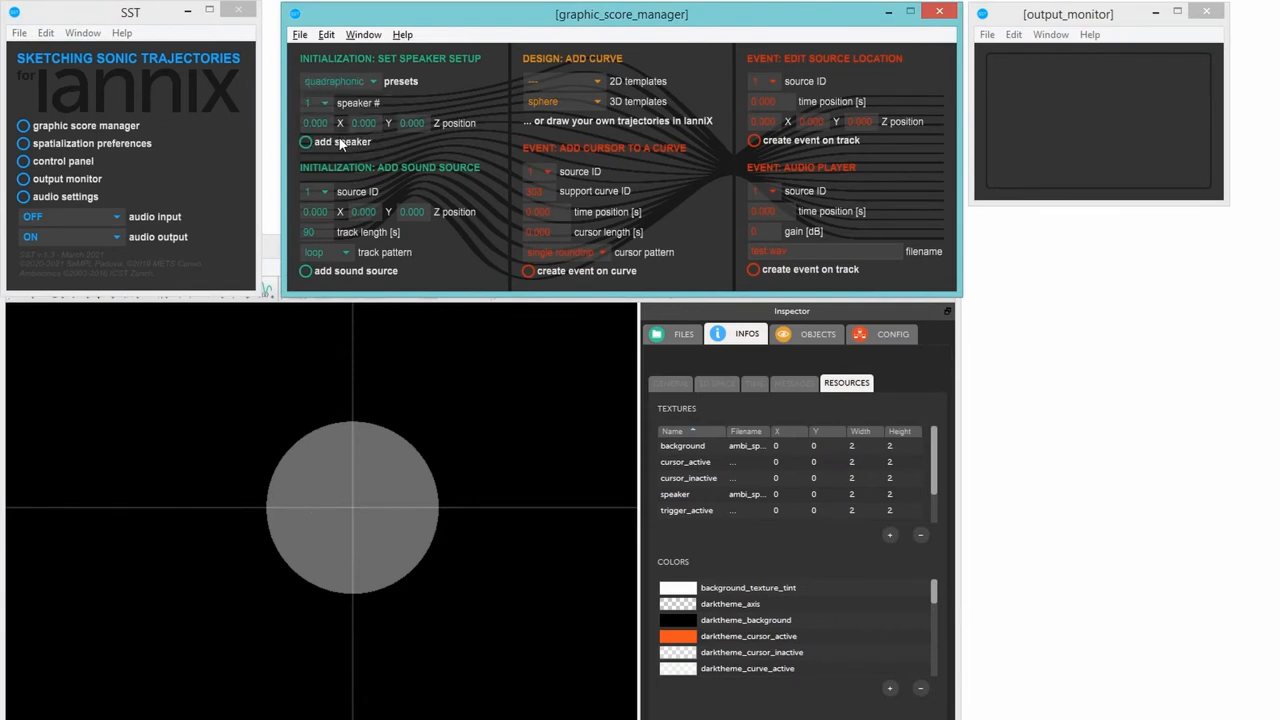
pyautogui.click(312, 102)
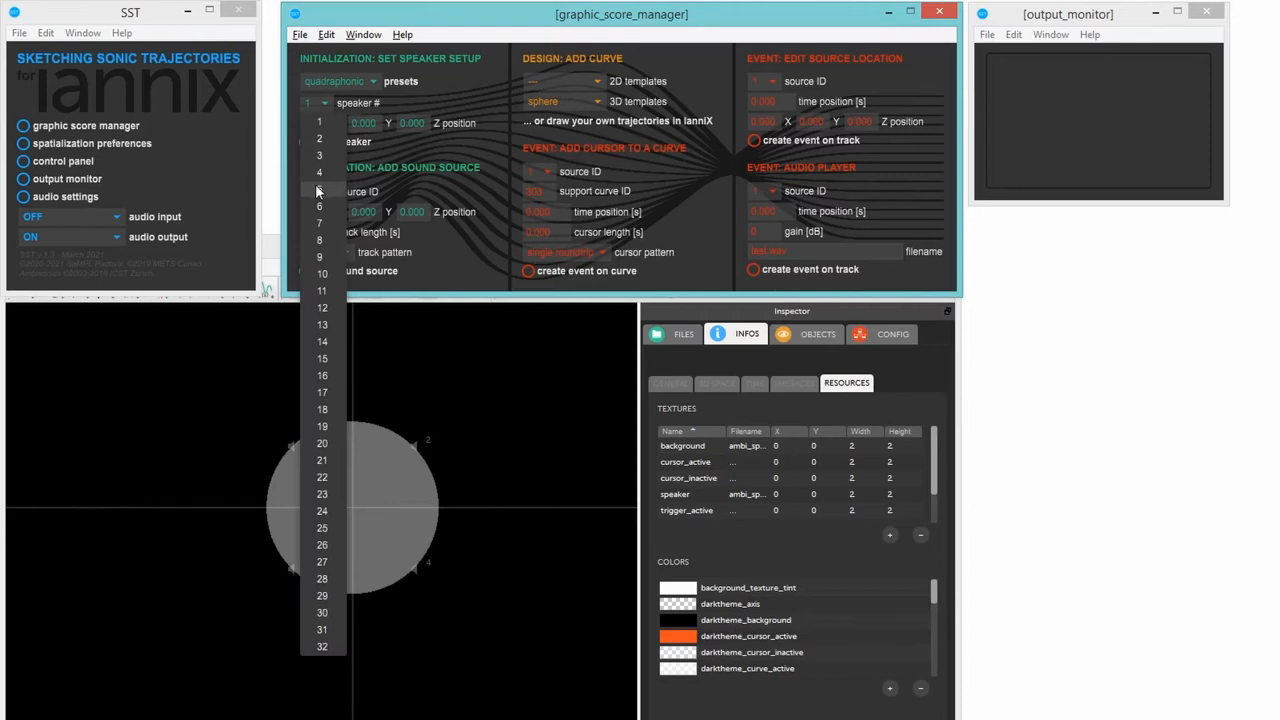
pyautogui.click(320, 156)
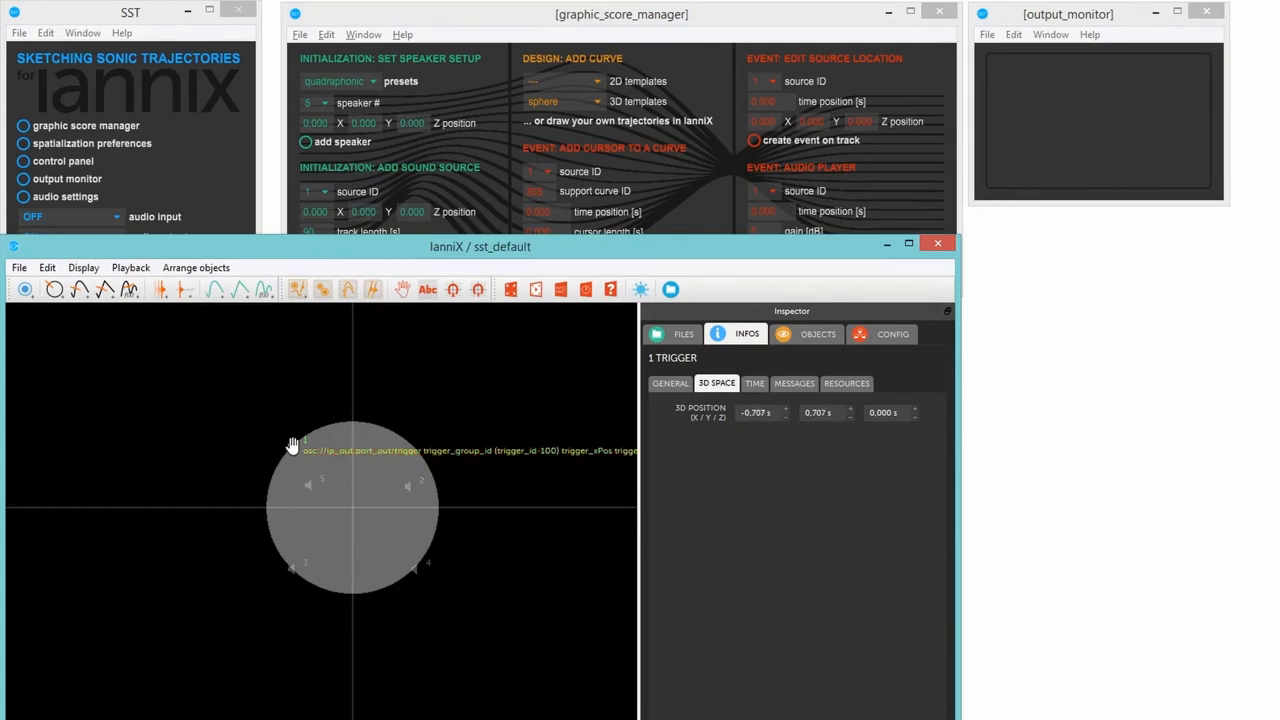
pyautogui.click(846, 384)
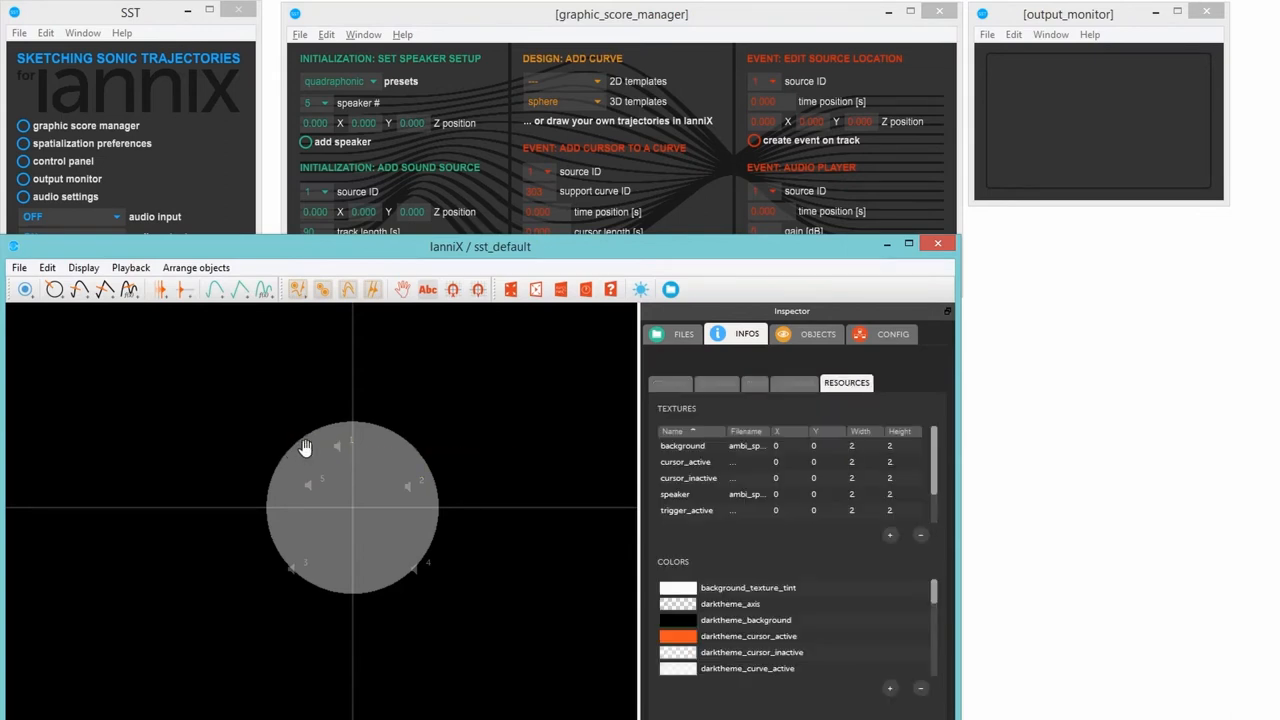
pyautogui.click(340, 80)
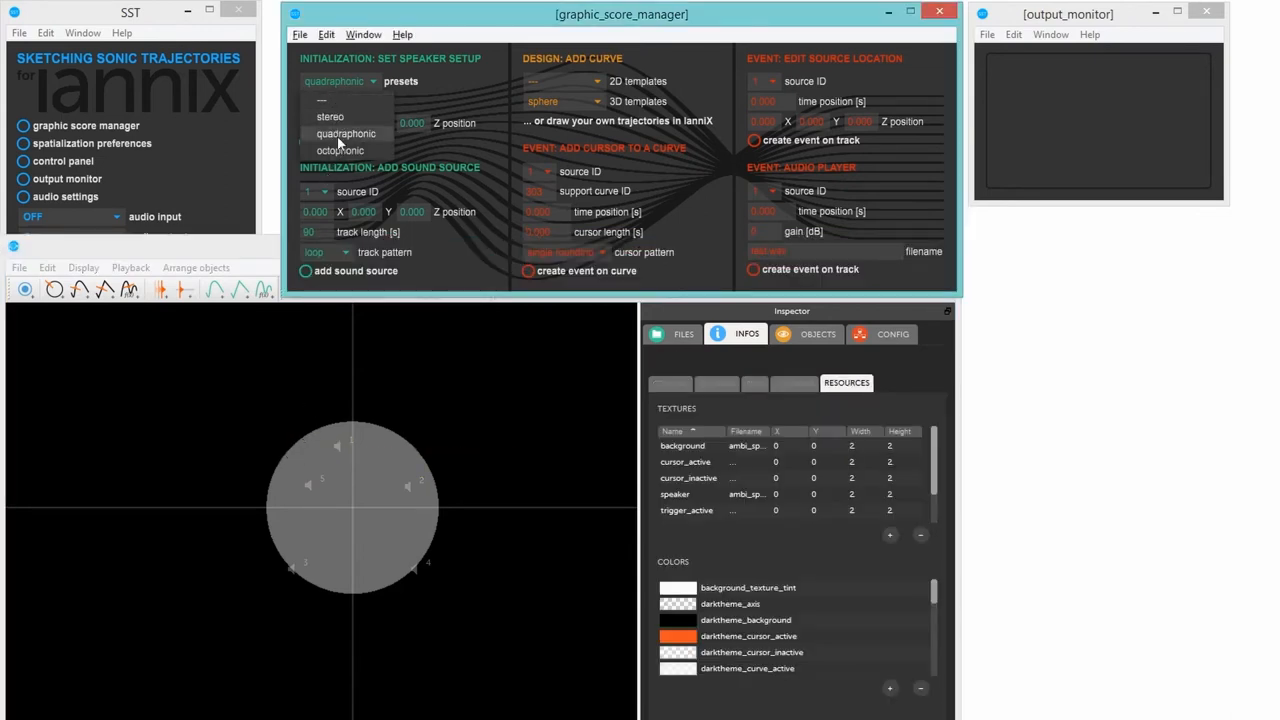
# Step: Apply the octophonic eight-speaker preset and add sound source 1 with its track
pyautogui.click(342, 150)
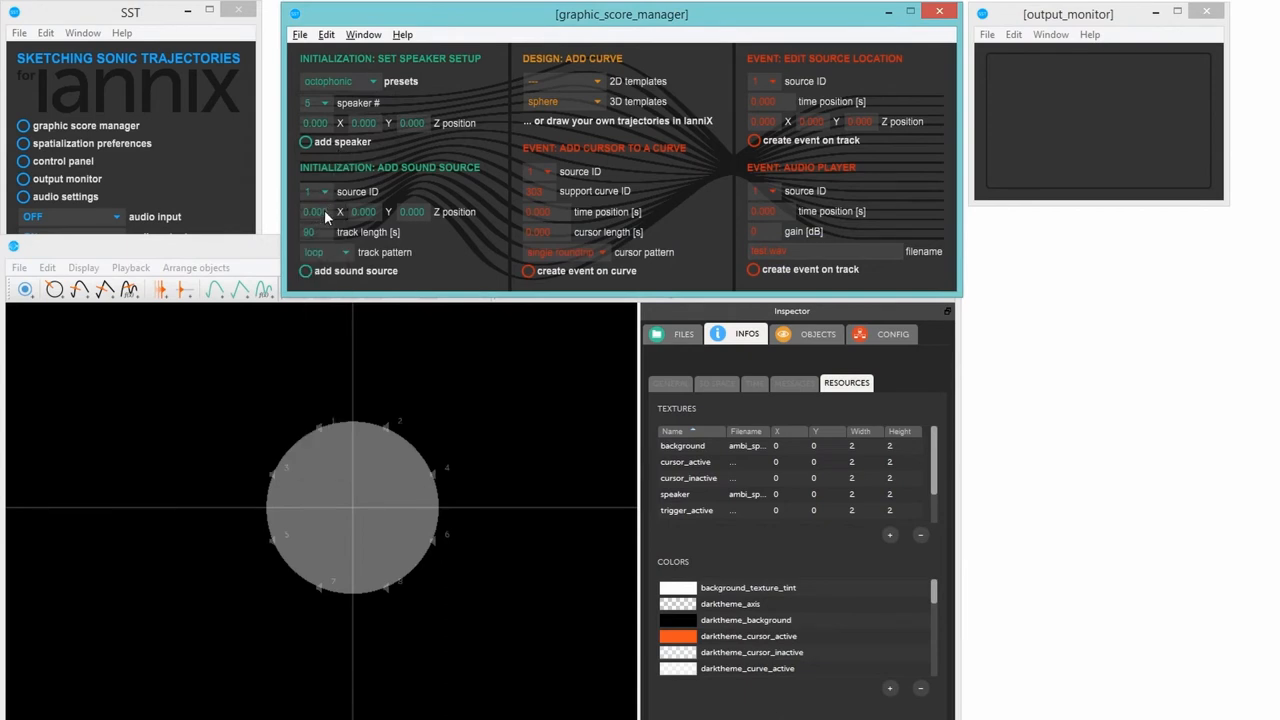
pyautogui.click(306, 272)
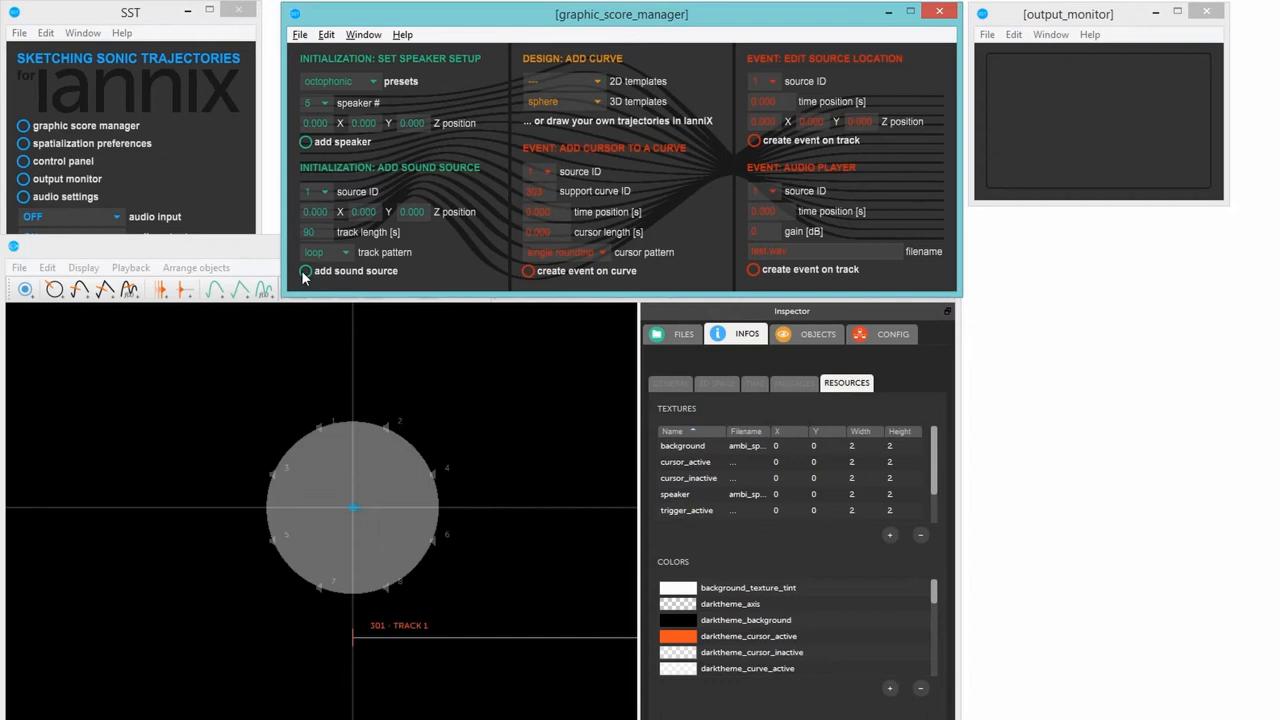
pyautogui.moveTo(354, 510)
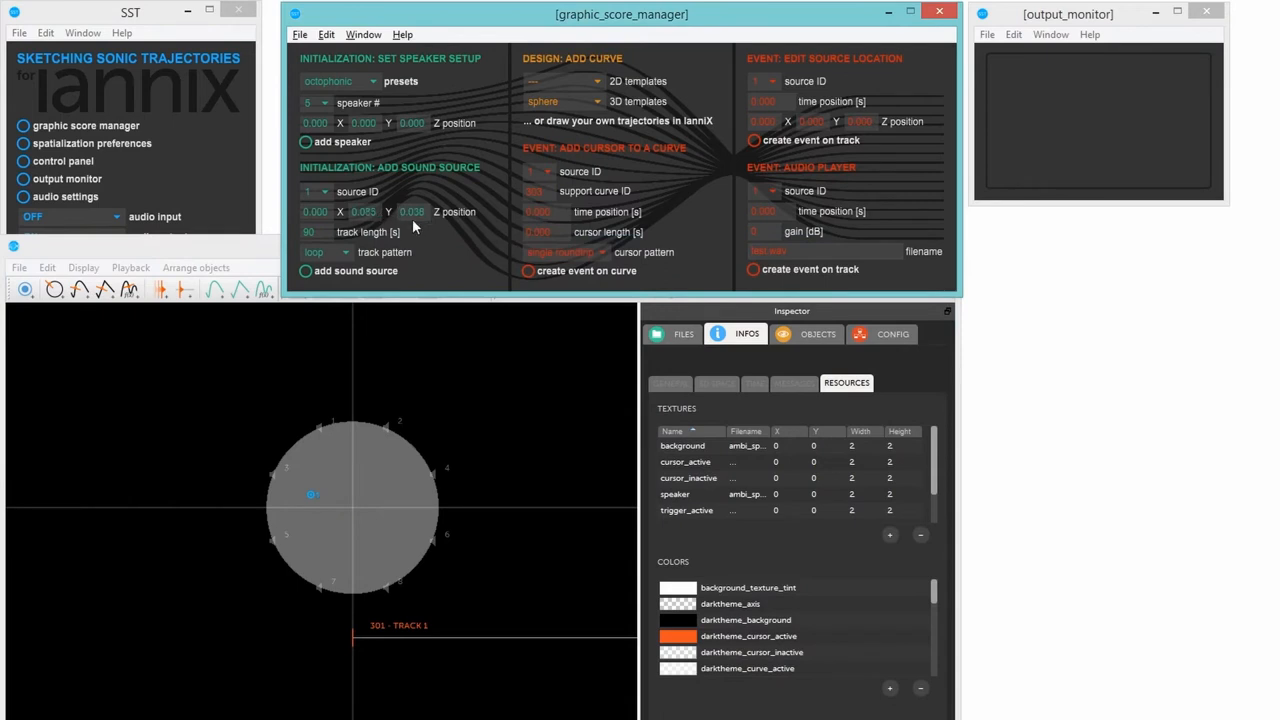
# Step: Bring the IanniX score forward to view the speaker ring and tracks SS1 and SS2 in 3D
pyautogui.click(308, 192)
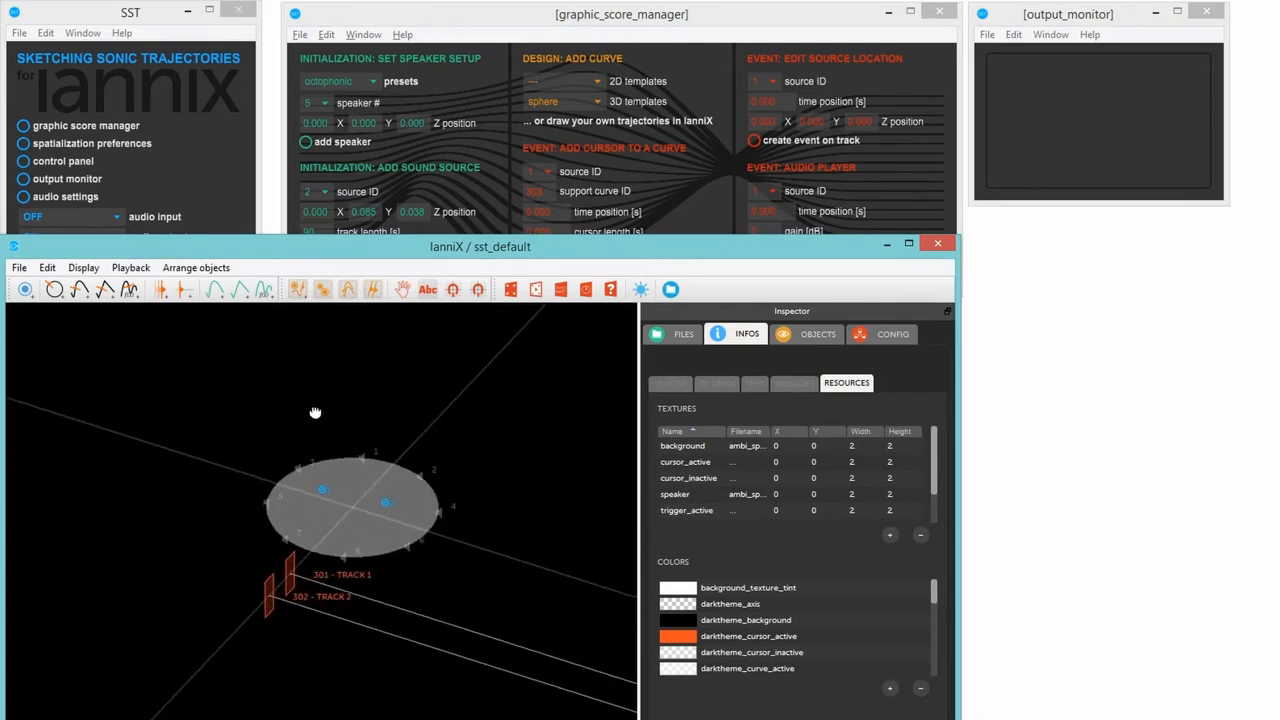
pyautogui.moveTo(248, 530)
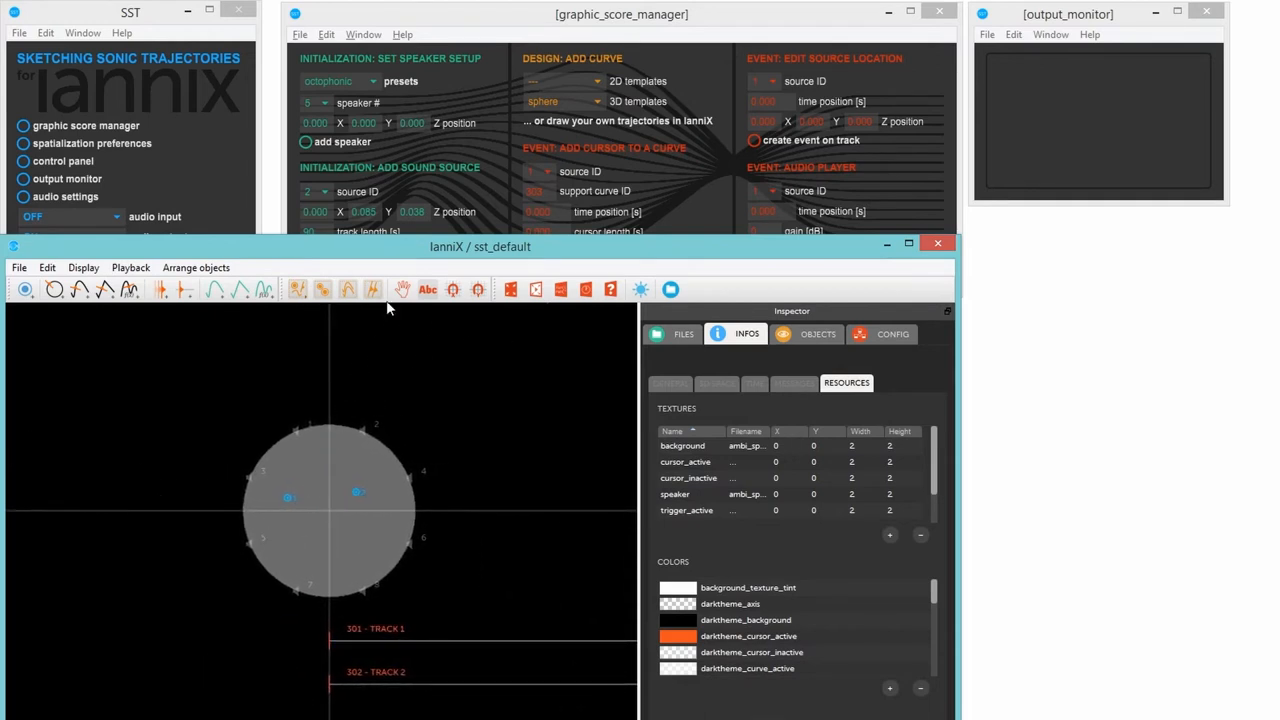
# Step: Add a sphere trajectory from the 3D templates to the IanniX score
pyautogui.click(620, 14)
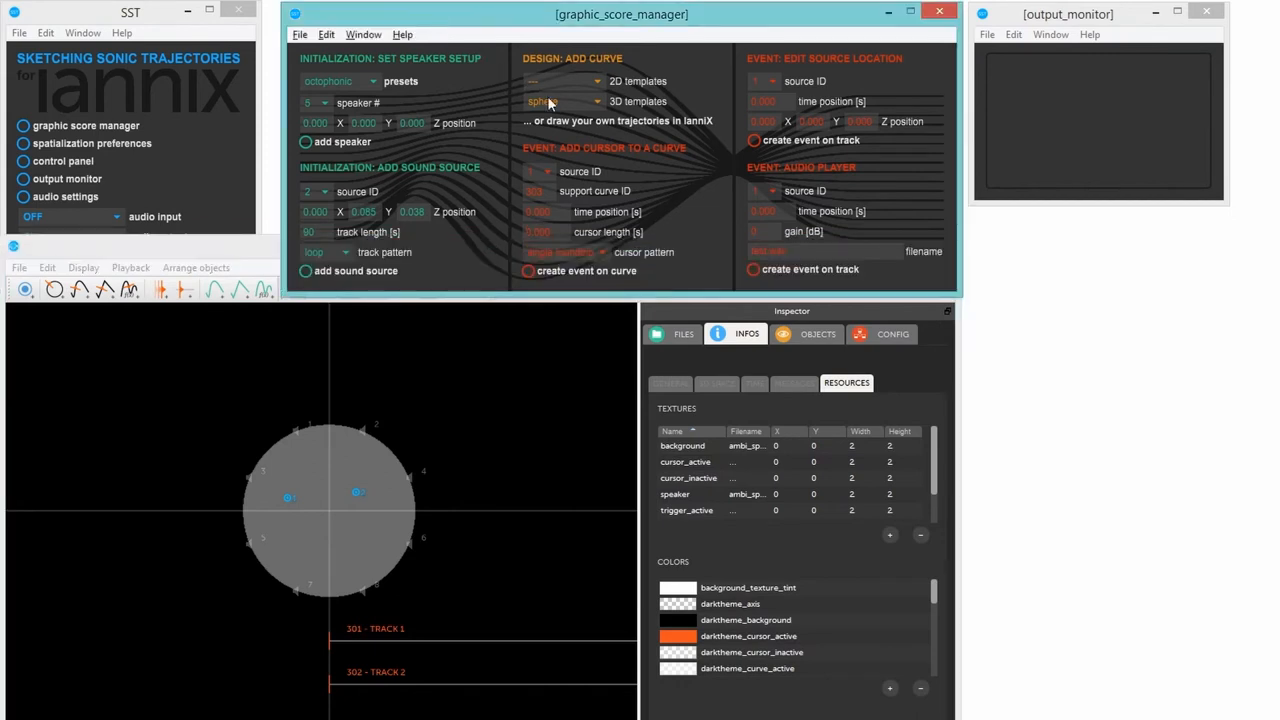
pyautogui.click(564, 100)
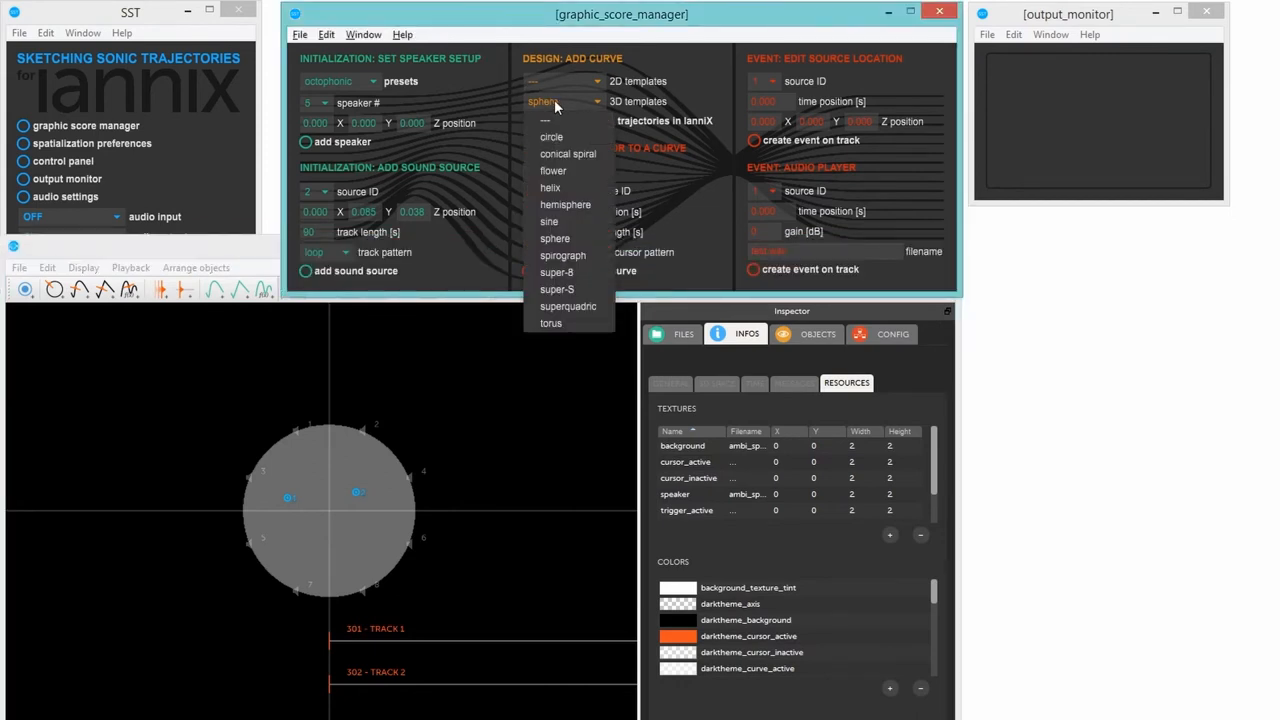
pyautogui.moveTo(552, 136)
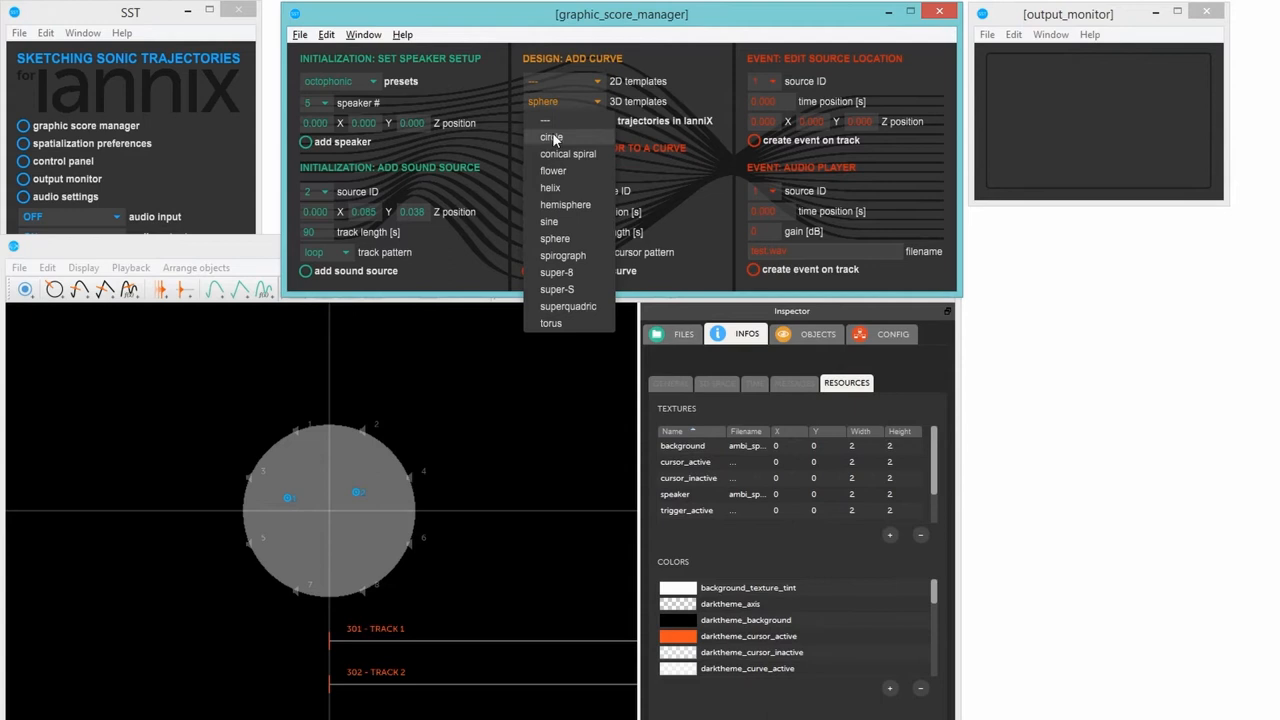
pyautogui.moveTo(556, 238)
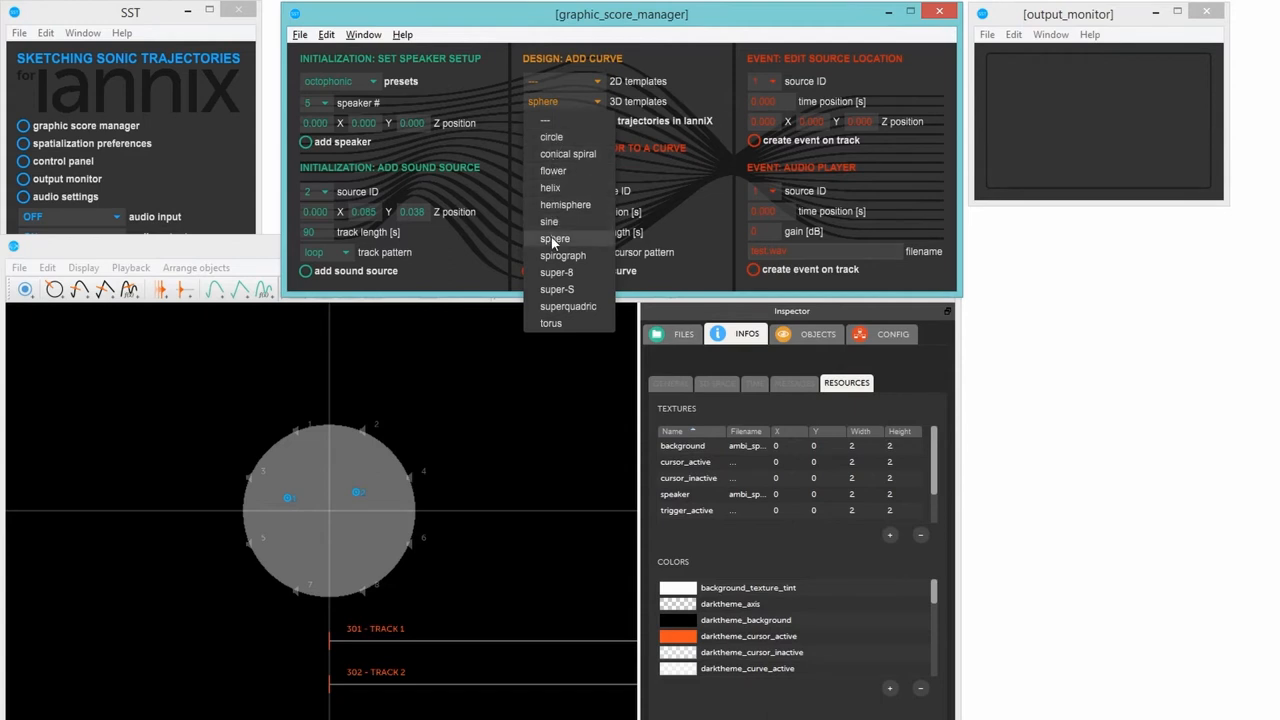
pyautogui.click(556, 238)
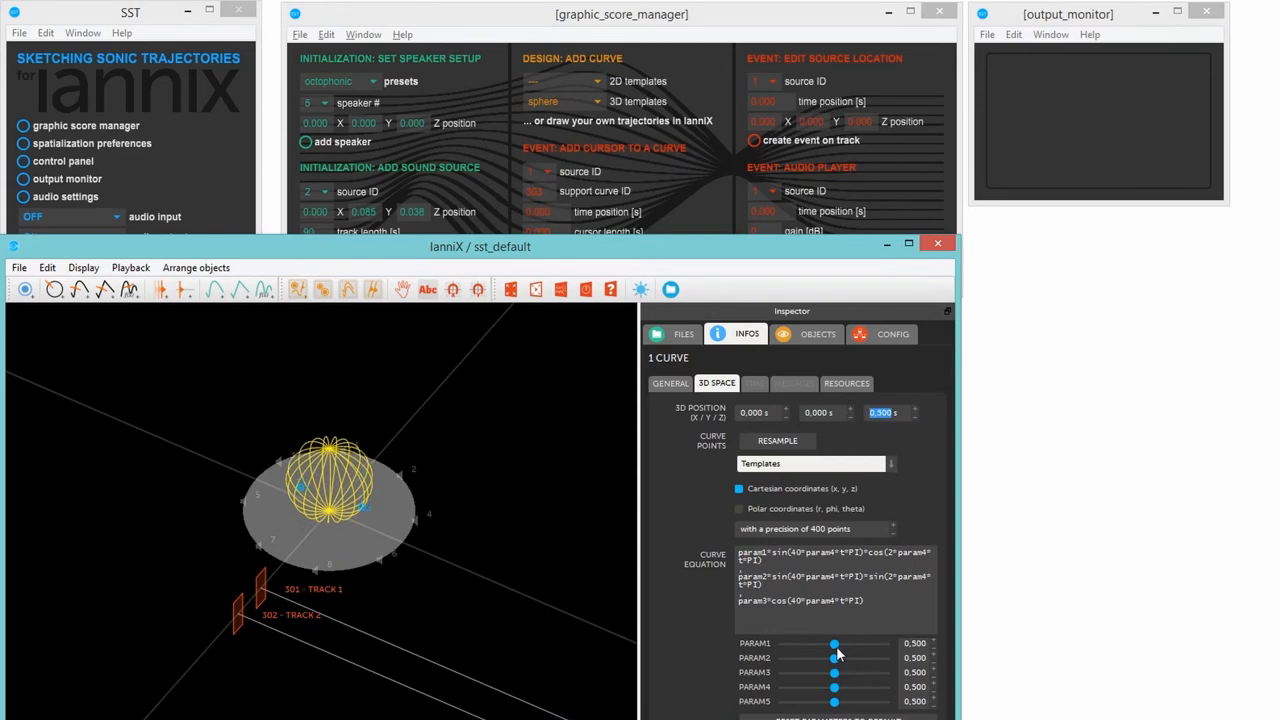
# Step: Adjust the sphere equation's PARAM sliders toward 0.920, 0.905, 0.336 and 0.835, then deselect the curve
pyautogui.moveTo(834, 644); pyautogui.dragTo(878, 644)
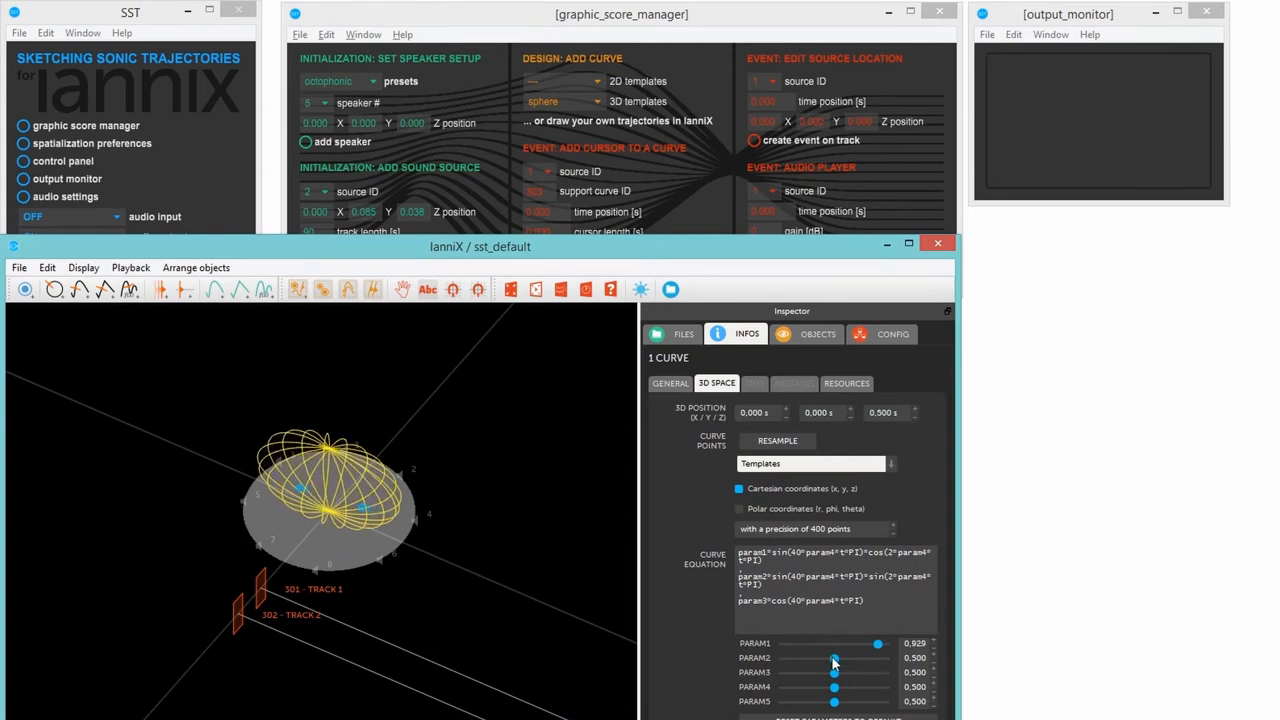
pyautogui.moveTo(836, 656); pyautogui.dragTo(876, 656)
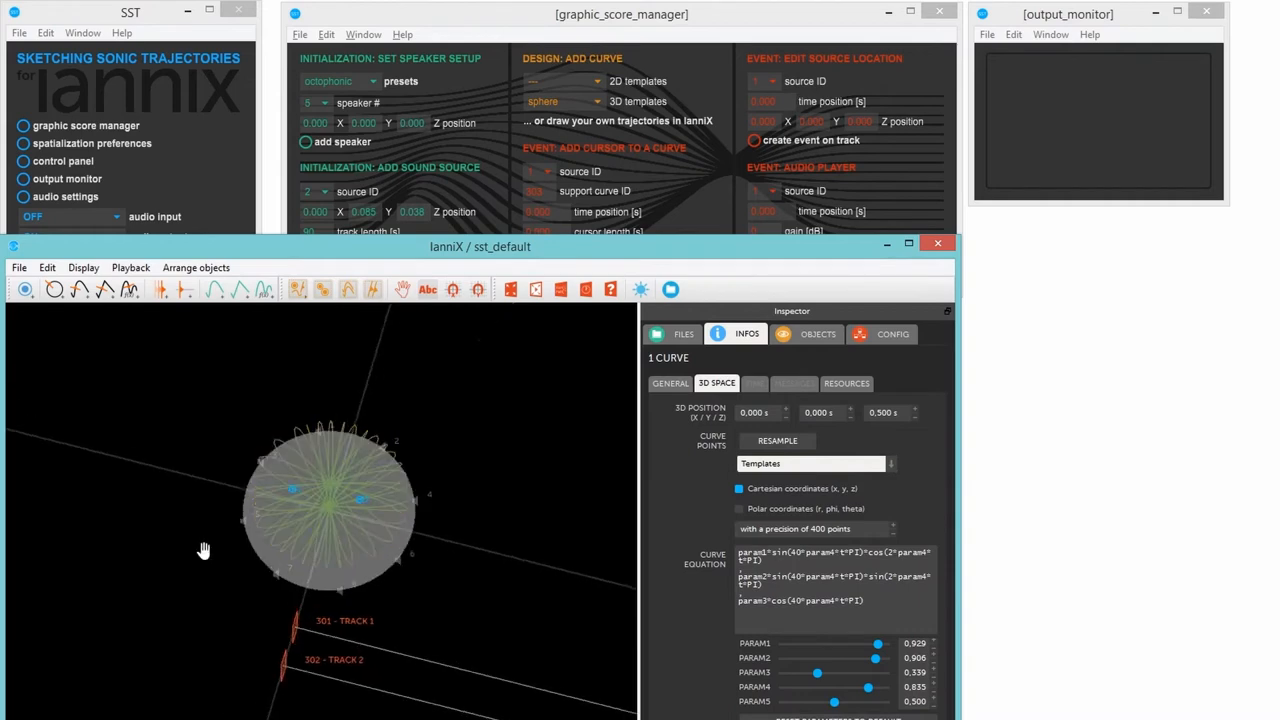
pyautogui.click(846, 384)
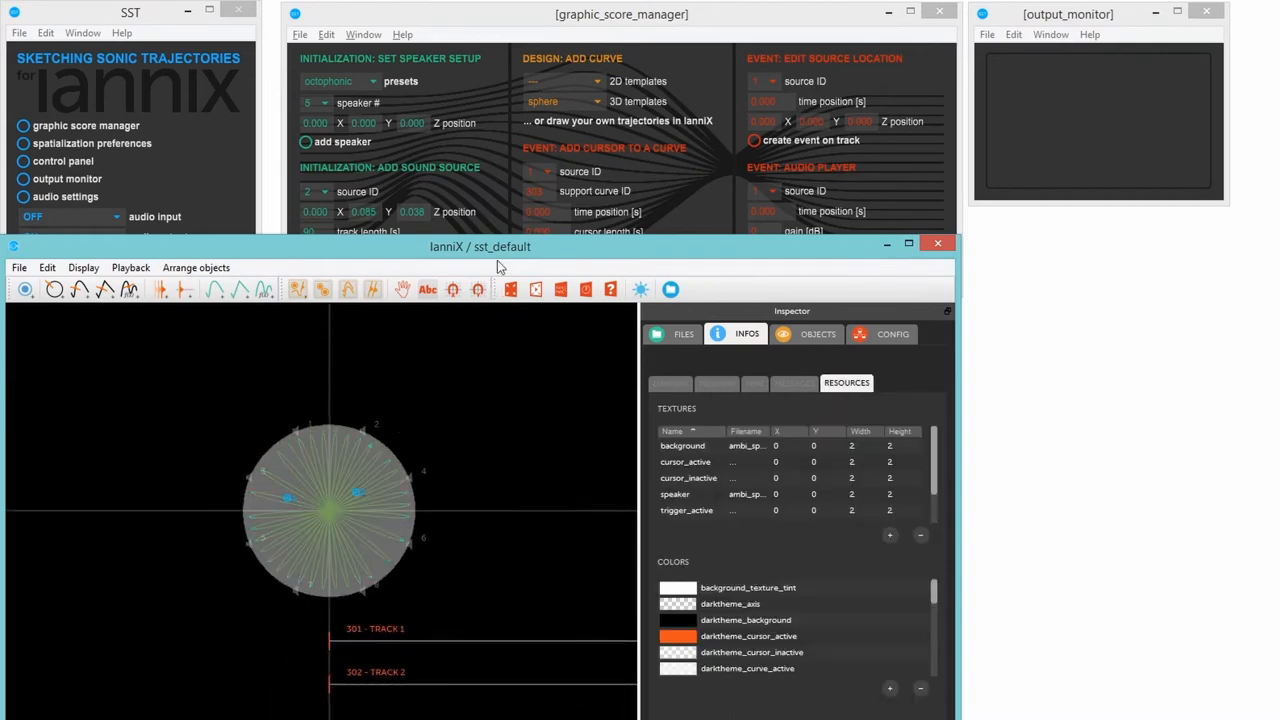
# Step: Pick the sound source ID for the cursor under 'add cursor to a curve'
pyautogui.click(620, 14)
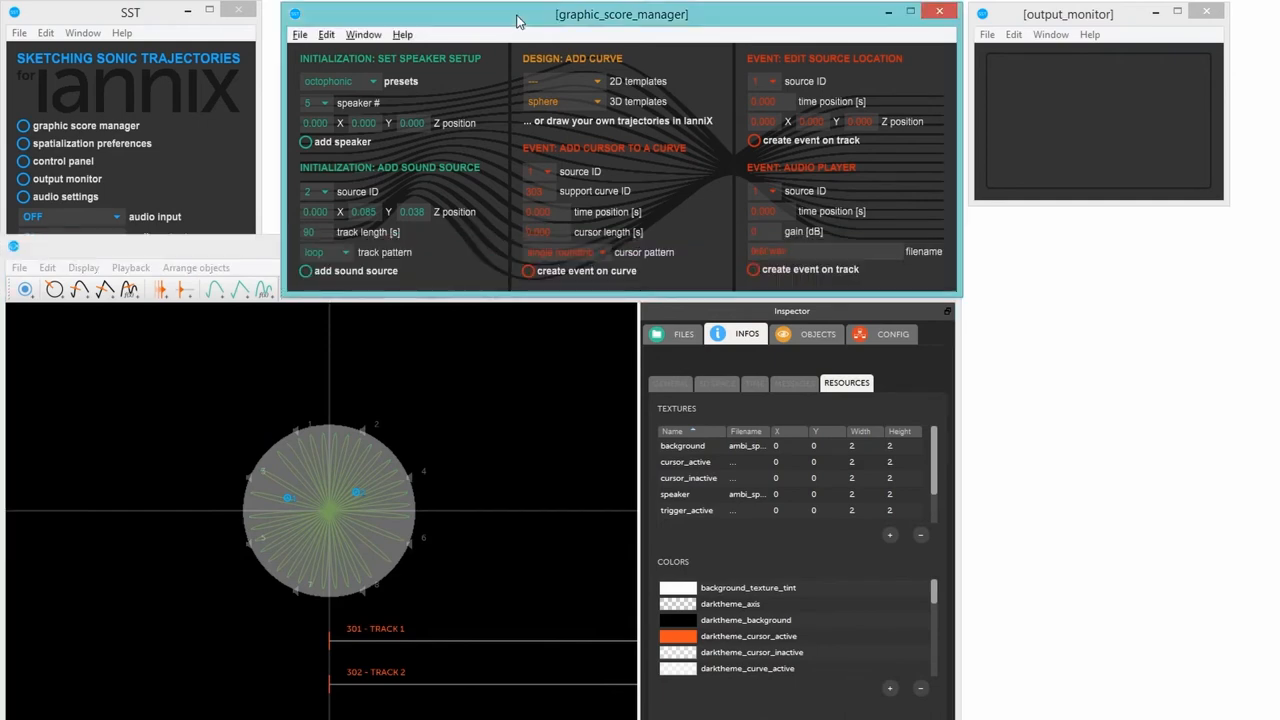
pyautogui.moveTo(548, 180)
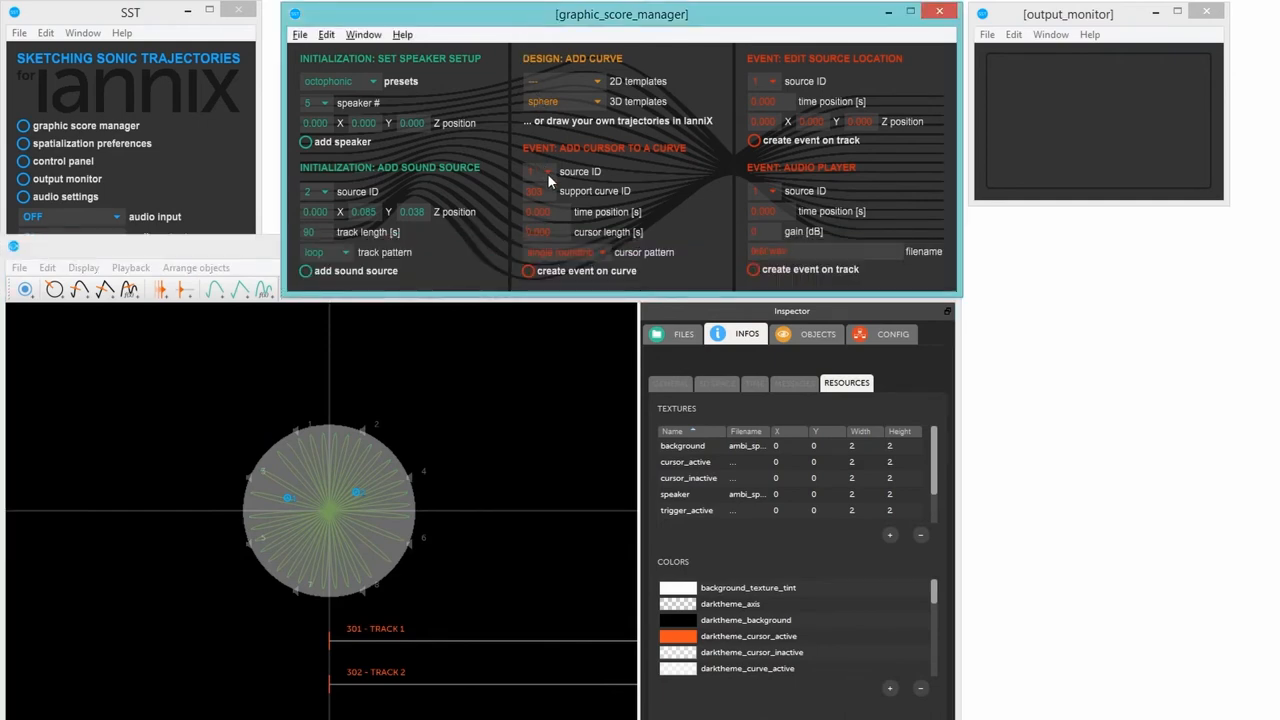
pyautogui.click(536, 172)
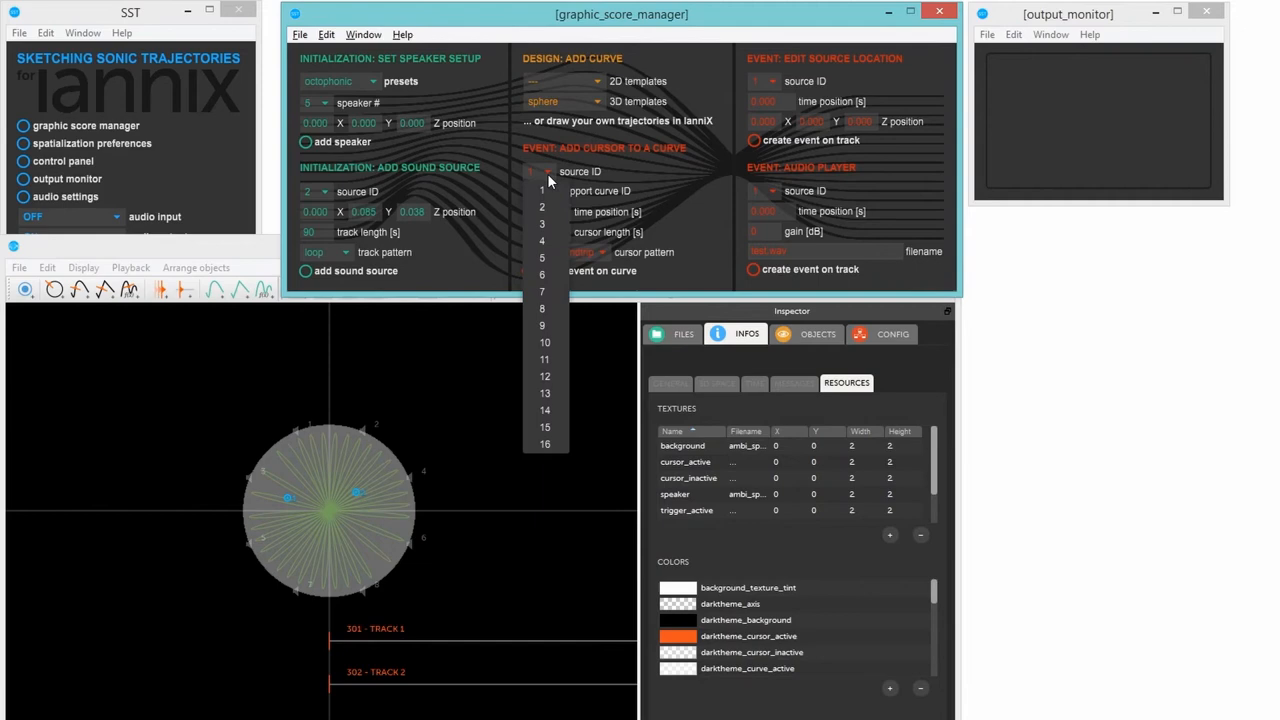
pyautogui.click(540, 172)
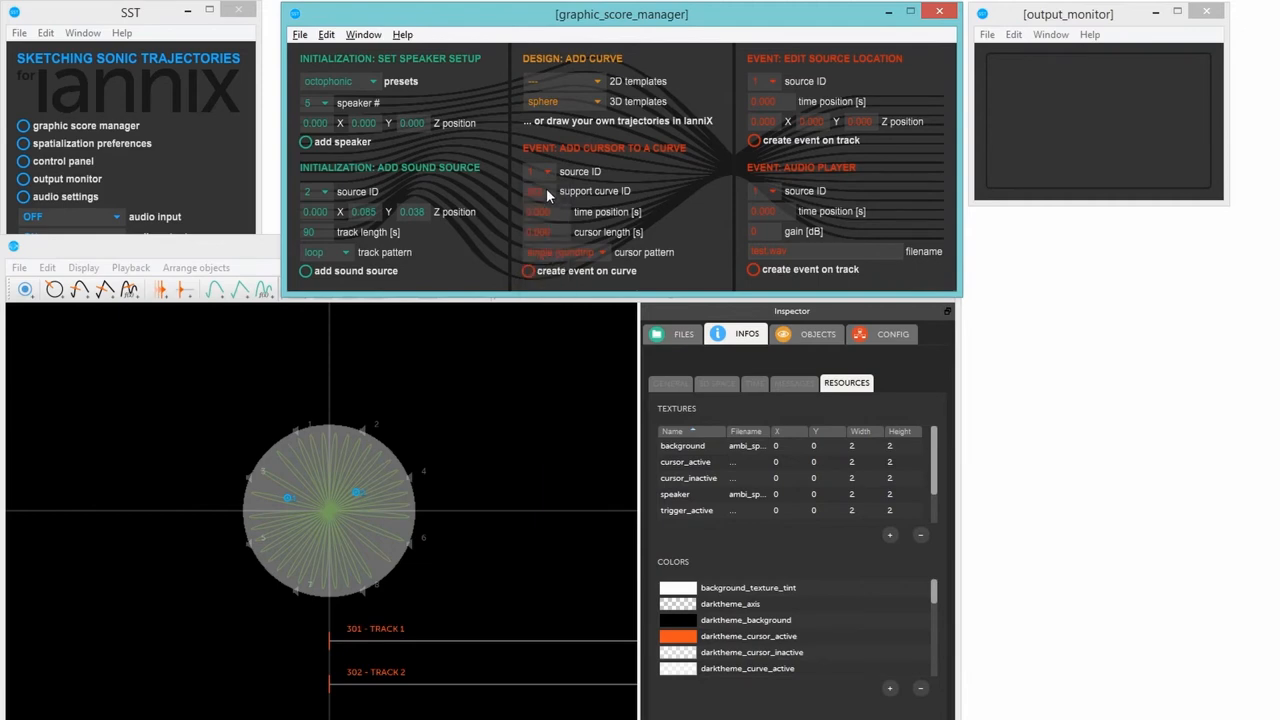
pyautogui.moveTo(548, 220)
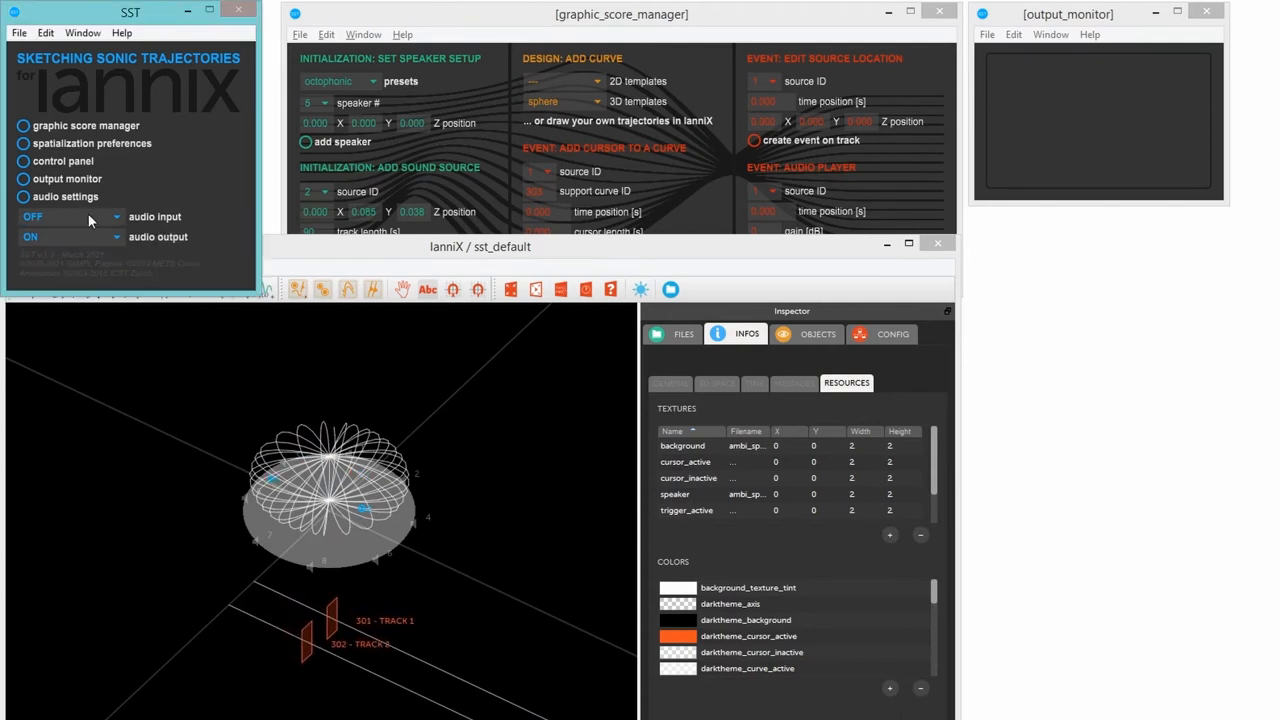
# Step: Set SST's audio input to NOISE -20dB (1ch) so the output monitor shows levels
pyautogui.click(70, 216)
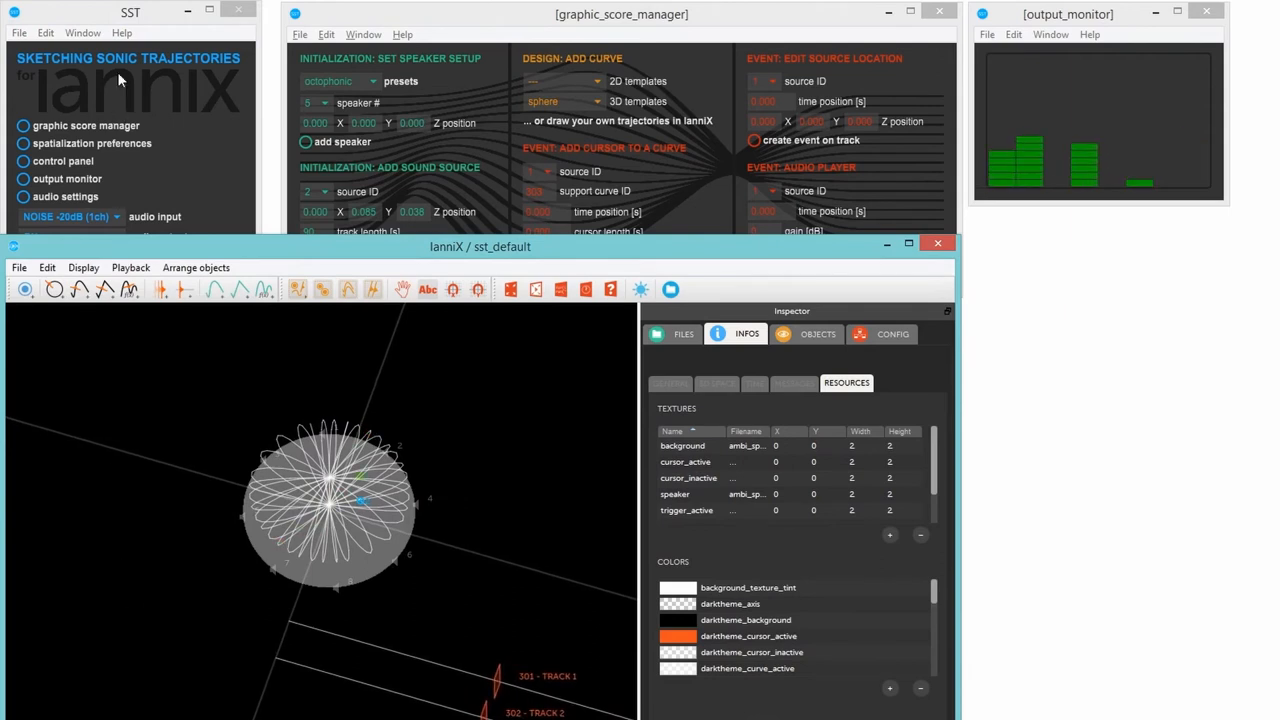
# Step: Review the audio output toggle, then set SST's audio input to OSCILLATOR (8ch) instead of noise
pyautogui.click(70, 236)
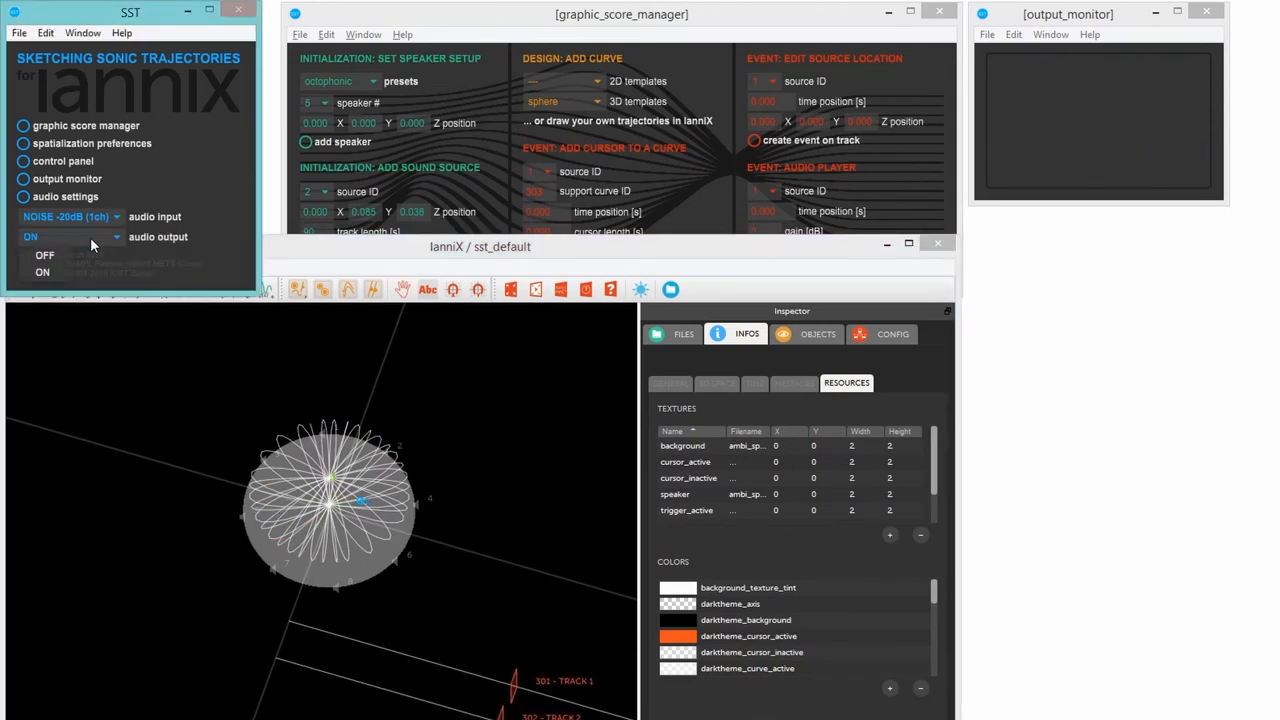
pyautogui.click(70, 216)
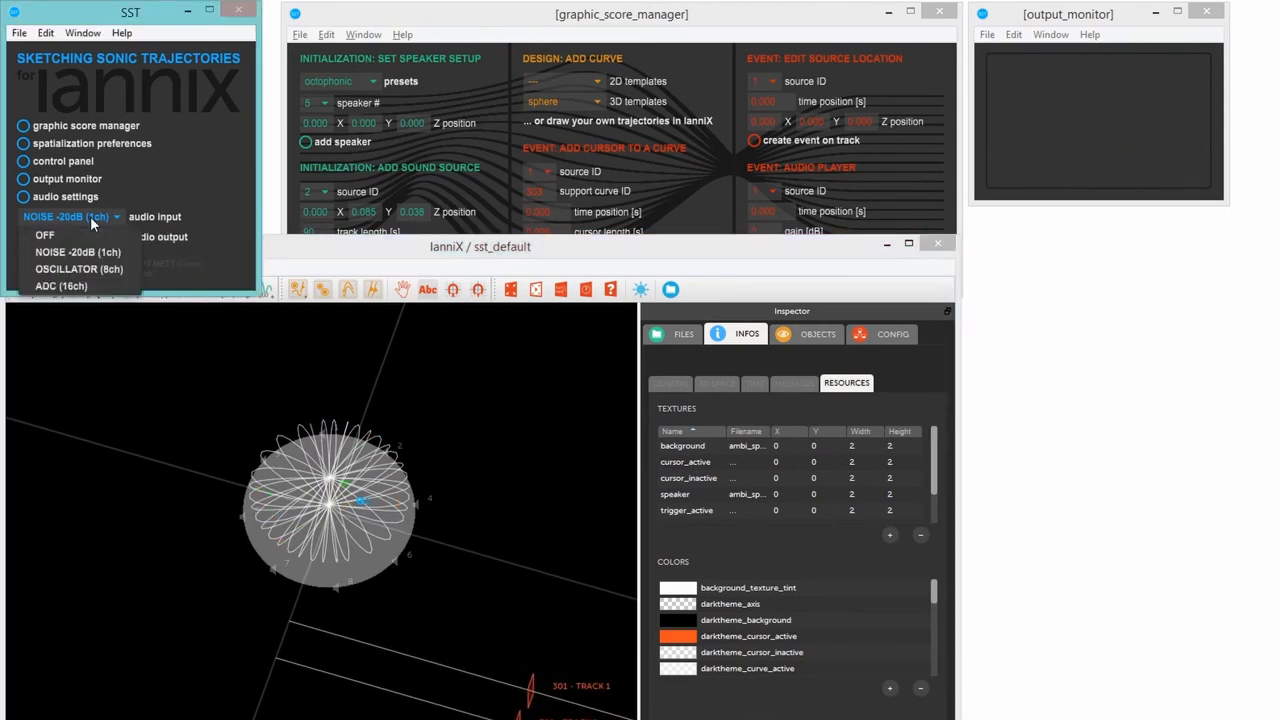
pyautogui.click(80, 268)
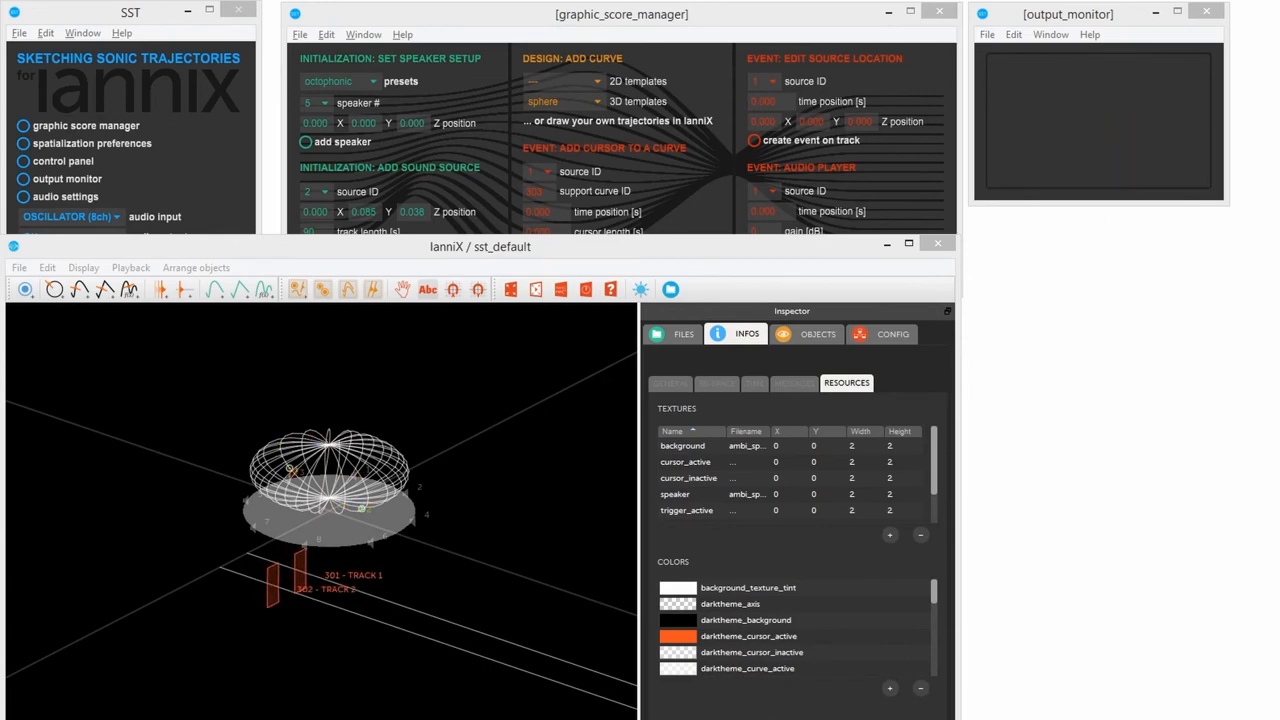
pyautogui.moveTo(302, 374)
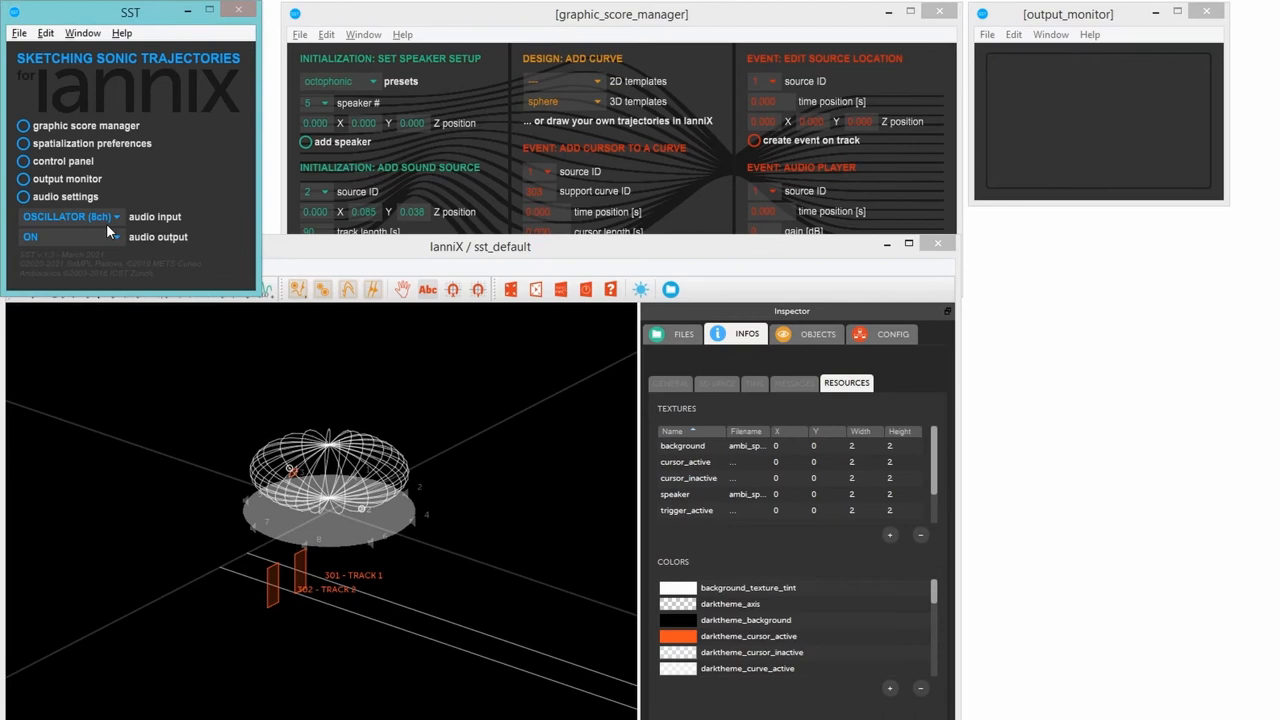
# Step: Change SST's audio input from the oscillator to ADC (16ch)
pyautogui.click(70, 236)
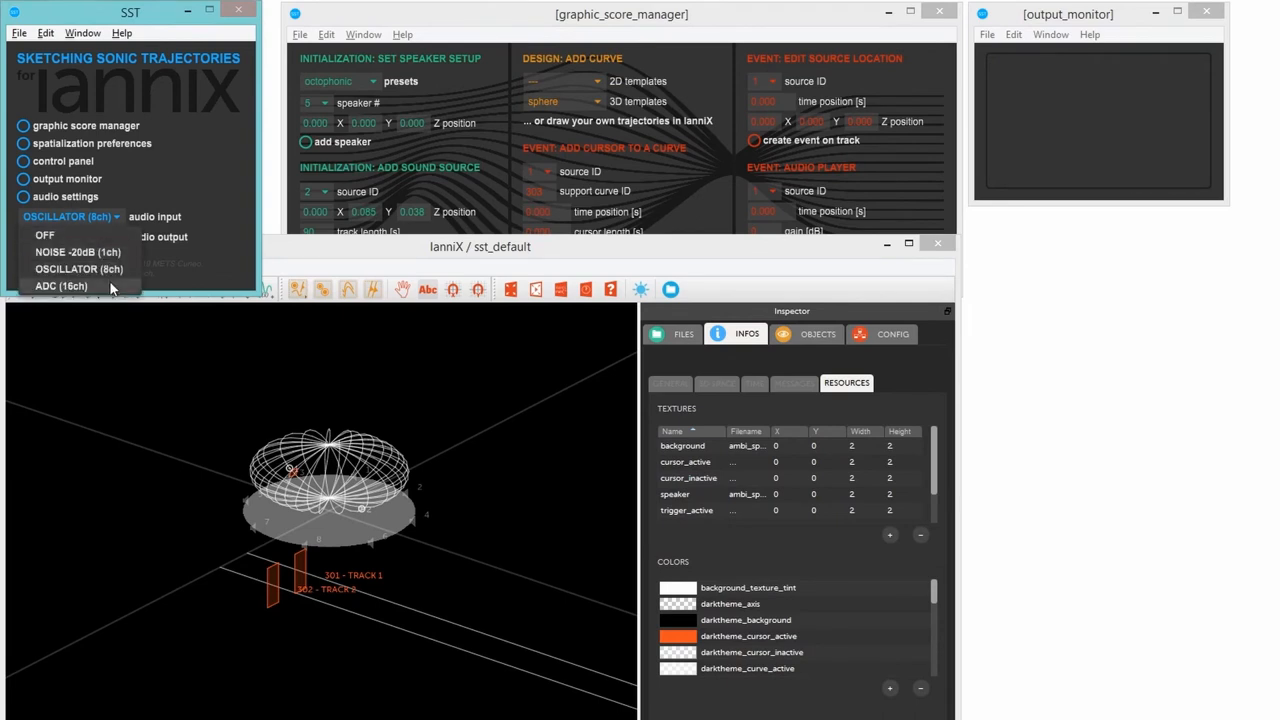
pyautogui.click(60, 286)
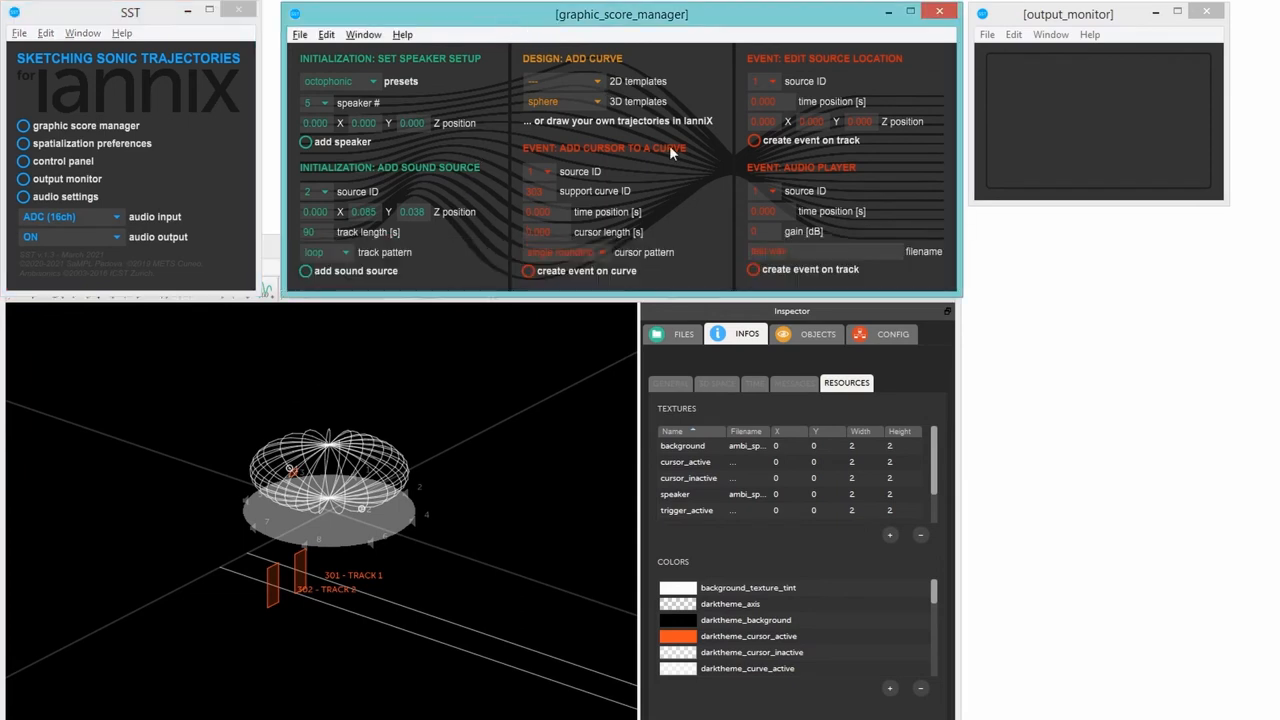
pyautogui.moveTo(784, 232)
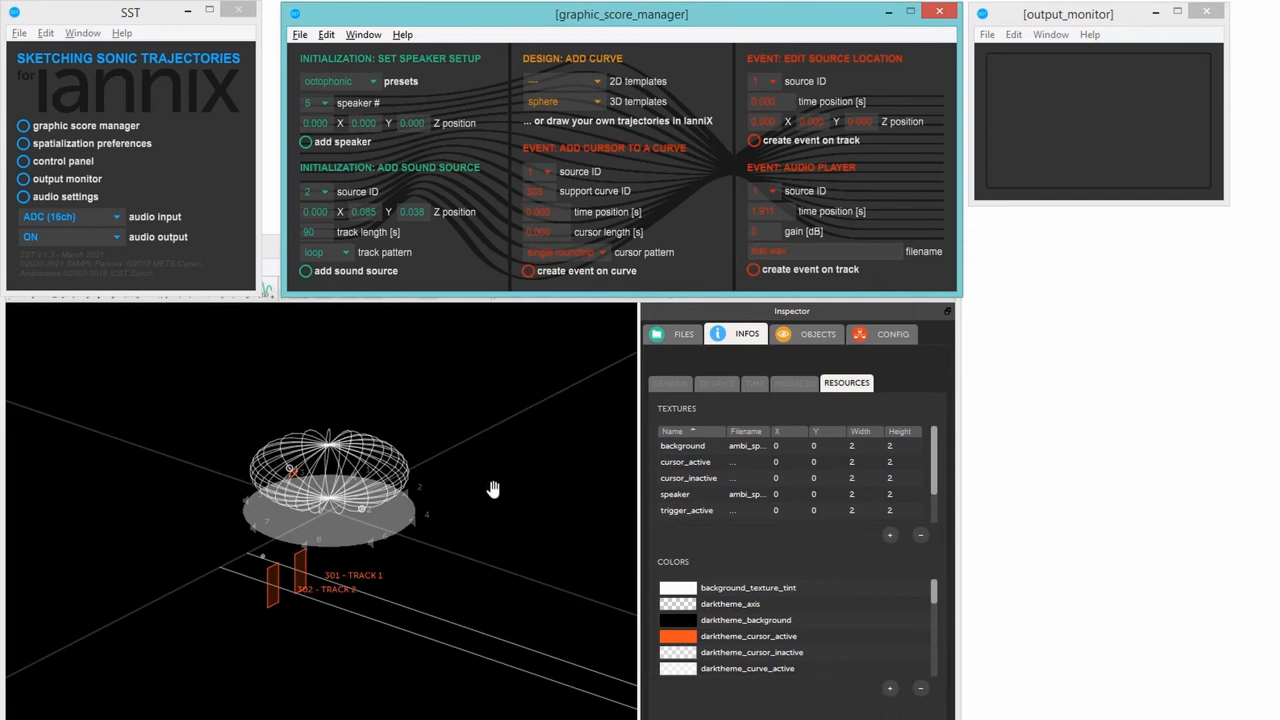
pyautogui.moveTo(488, 492)
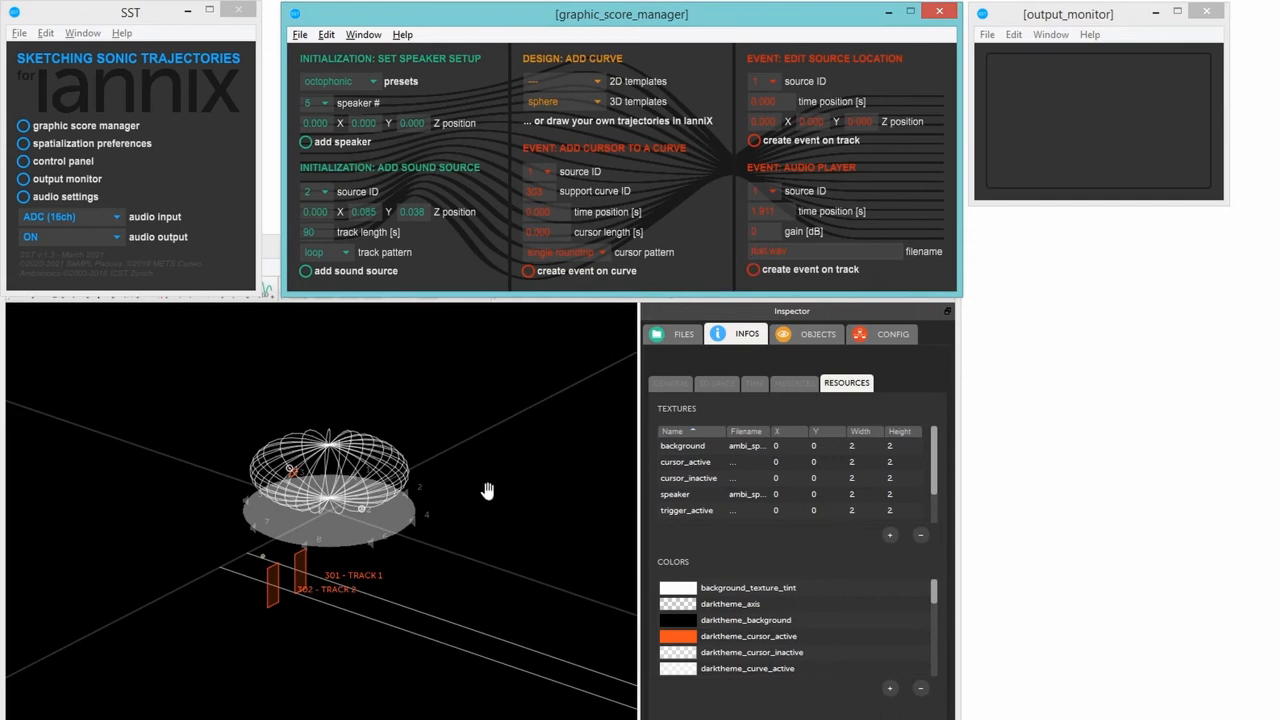